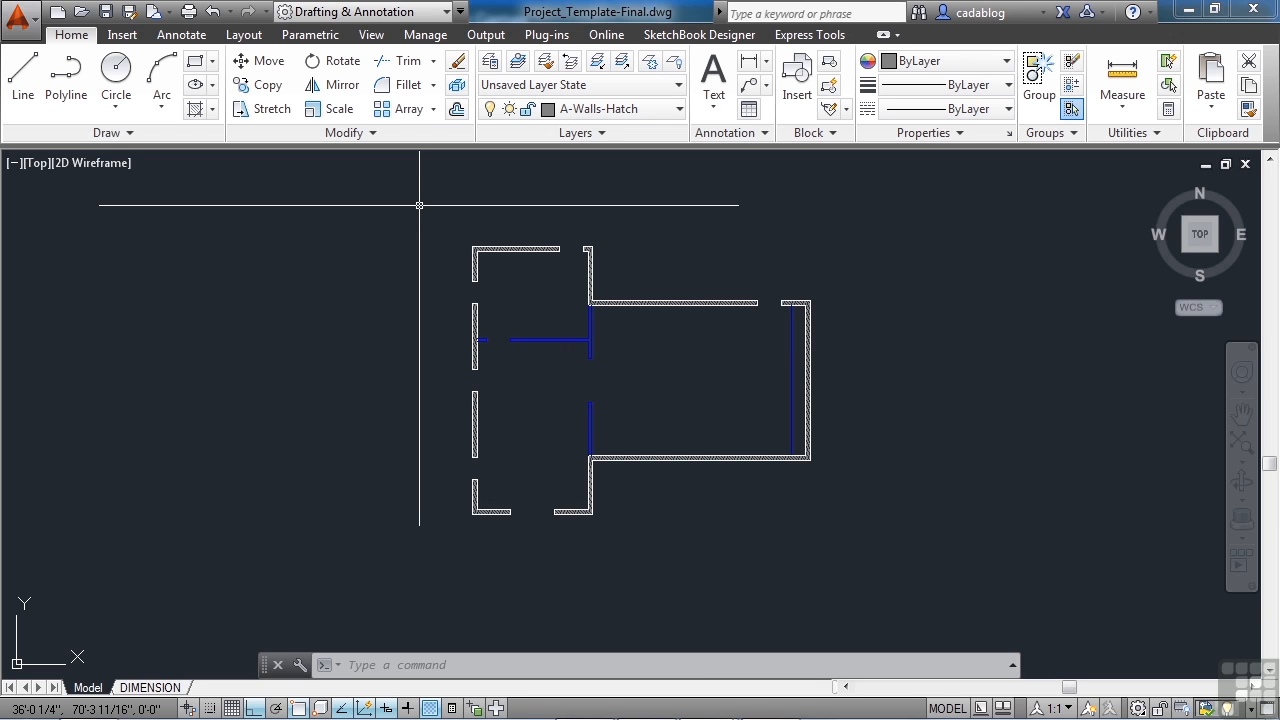
mouse_move(531, 237)
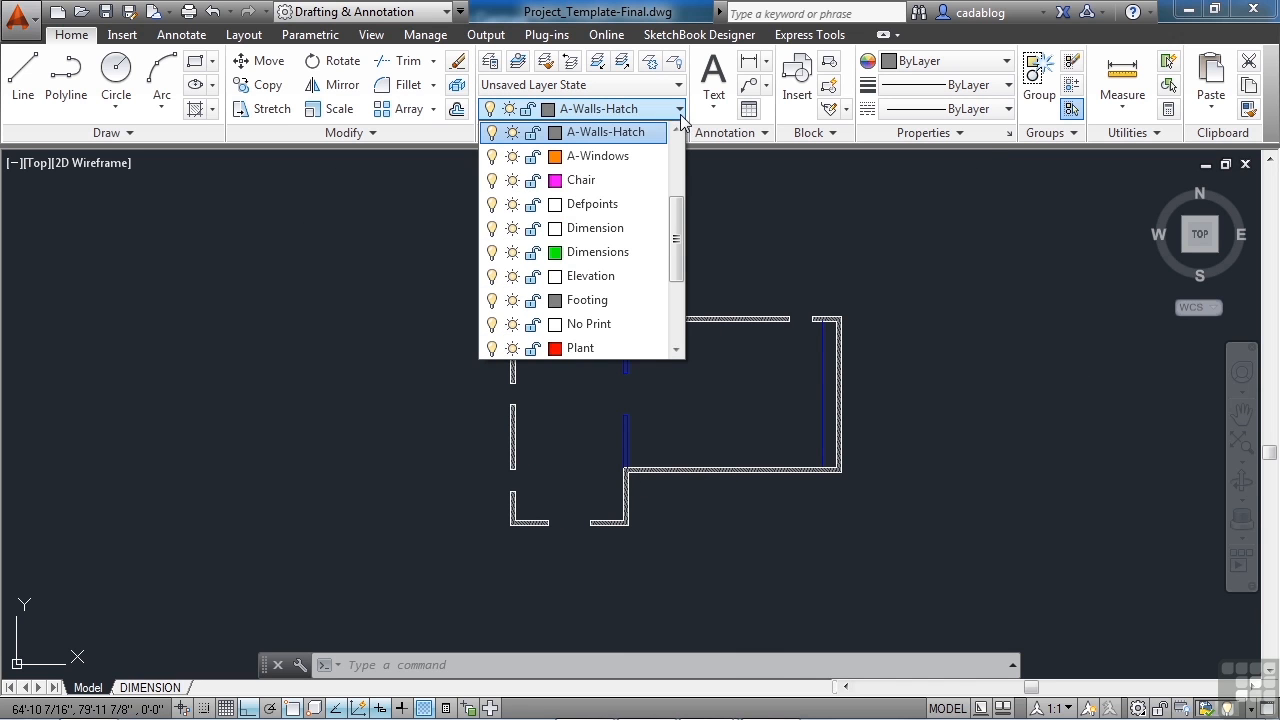
Scroll the layer list and make A-Doors the current layer.
scroll(down, 3)
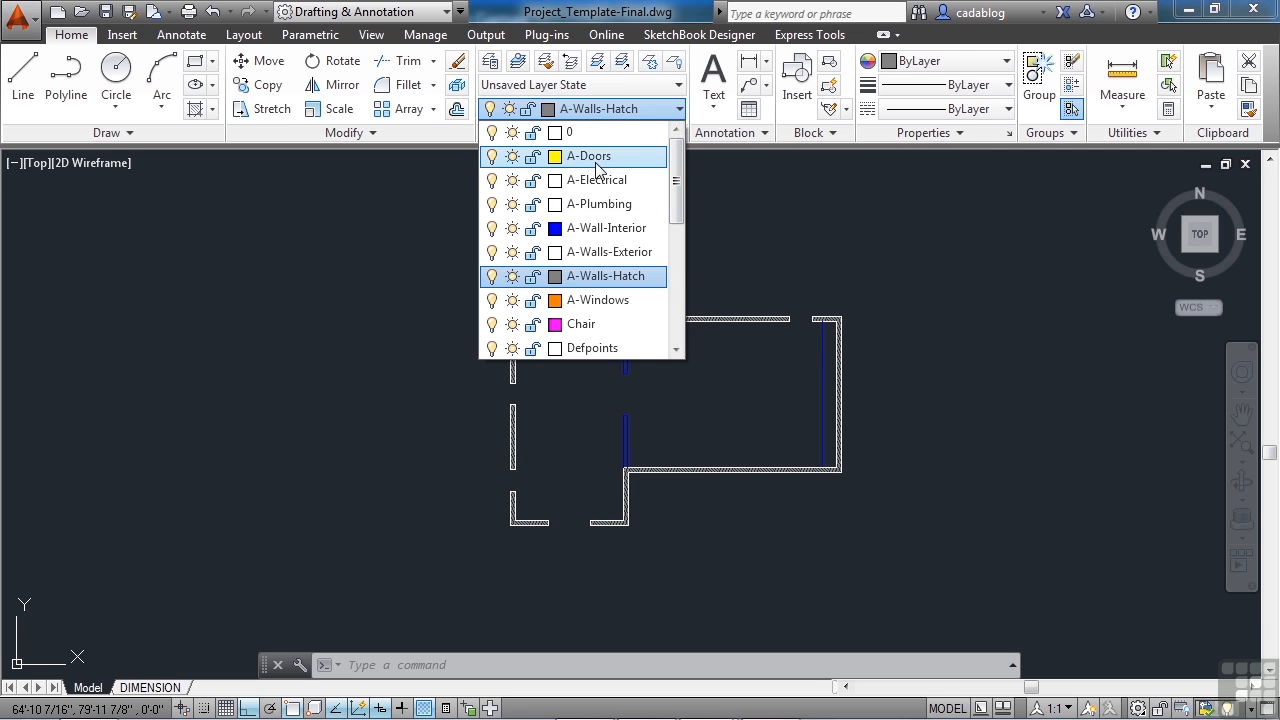
click(589, 156)
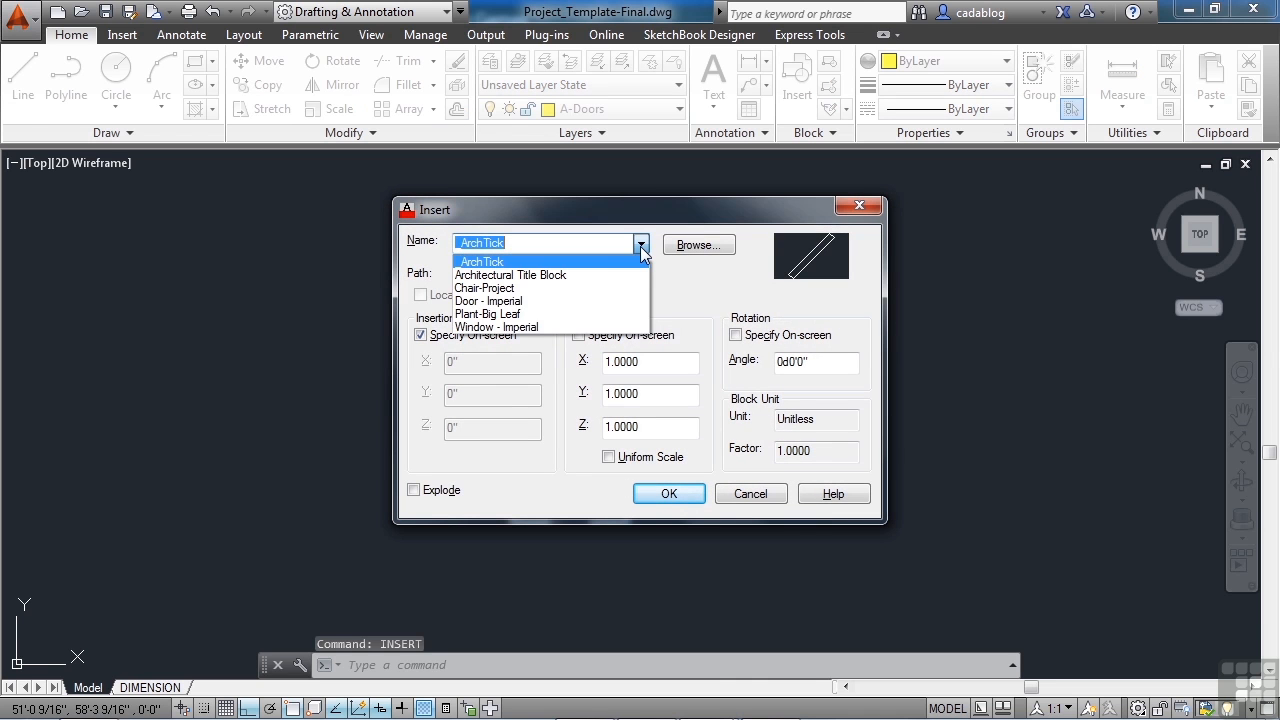
mouse_move(520, 301)
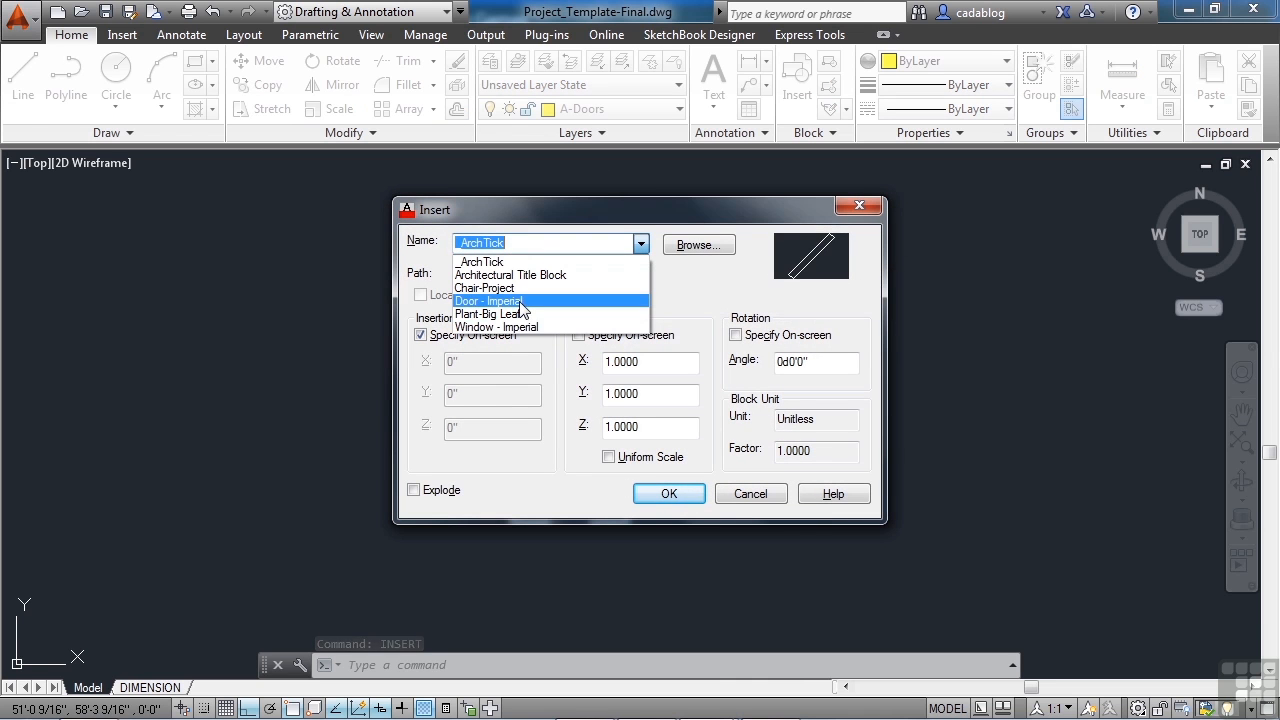
Choose the Door - Imperial block and confirm its insertion.
click(490, 301)
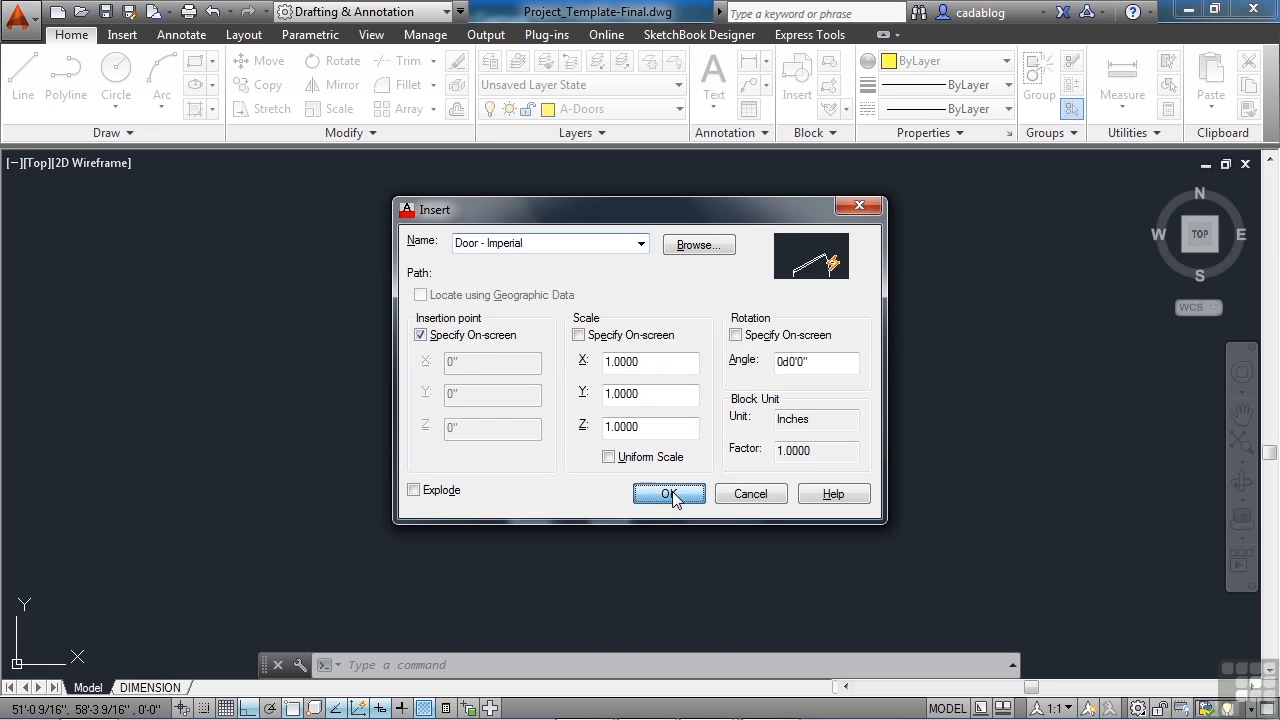
click(669, 494)
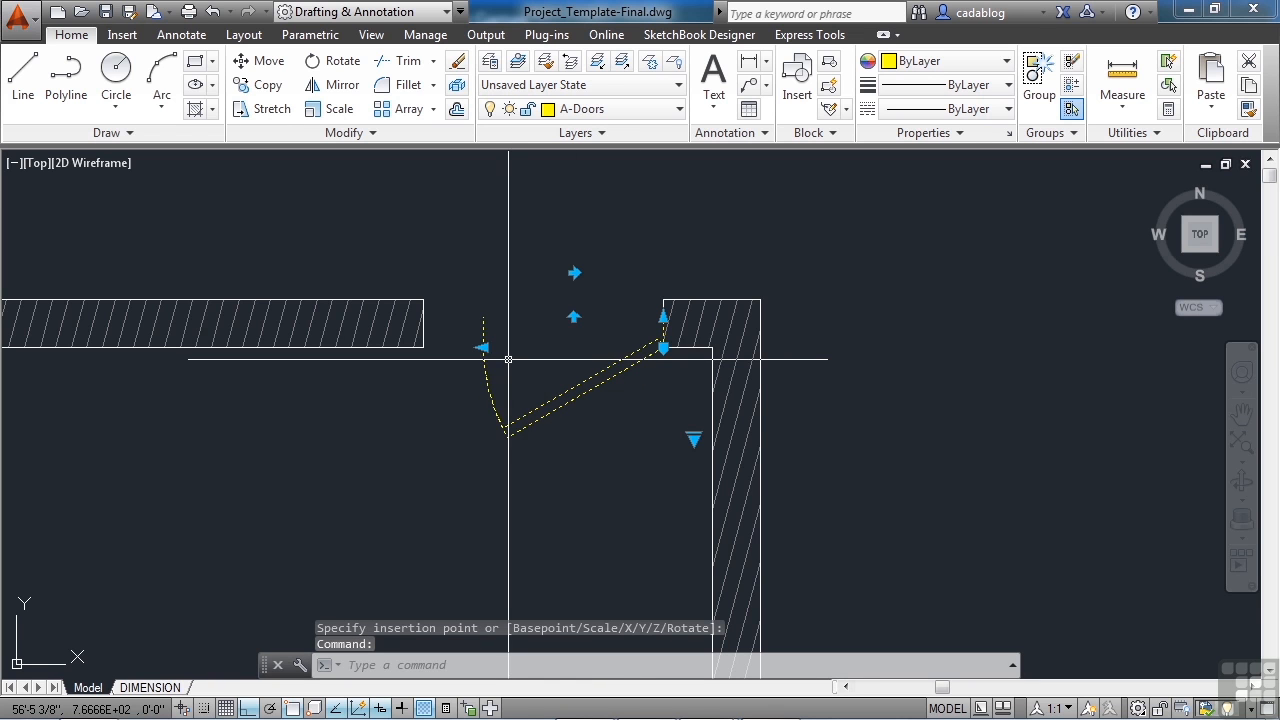
Snap the door to the top-wall corner of the left room and rotate it -90°.
click(484, 348)
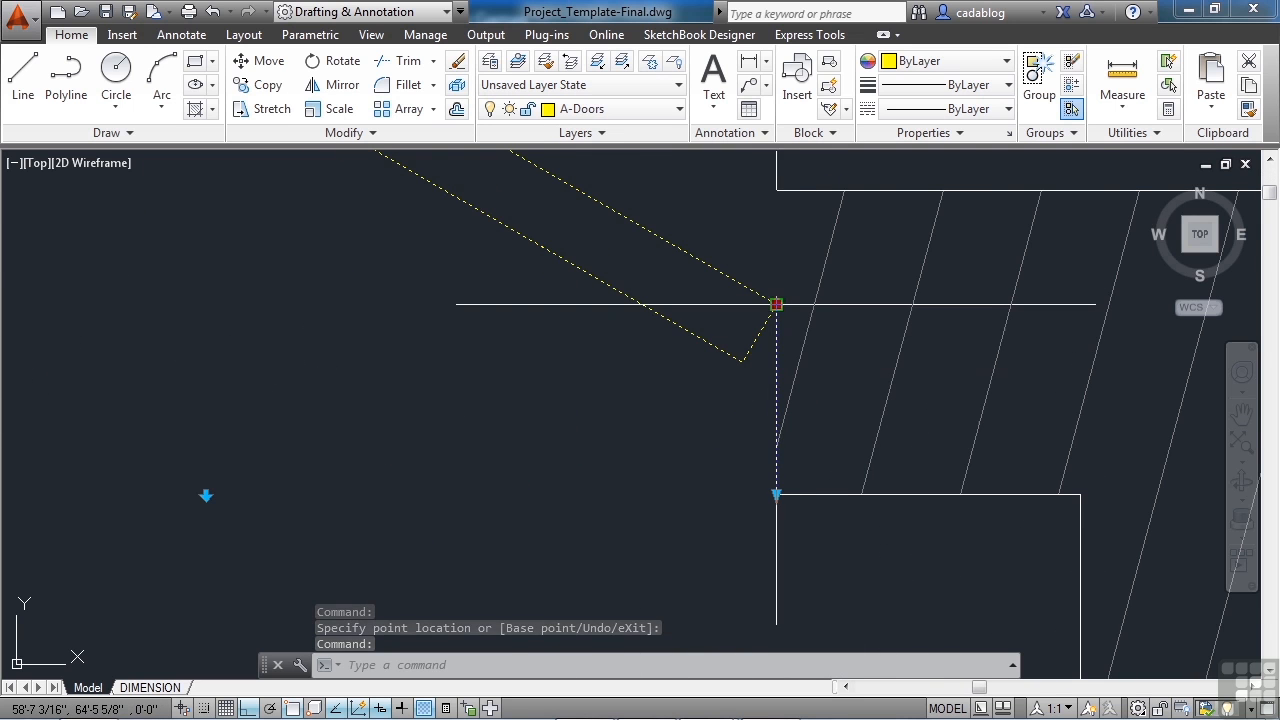
click(777, 208)
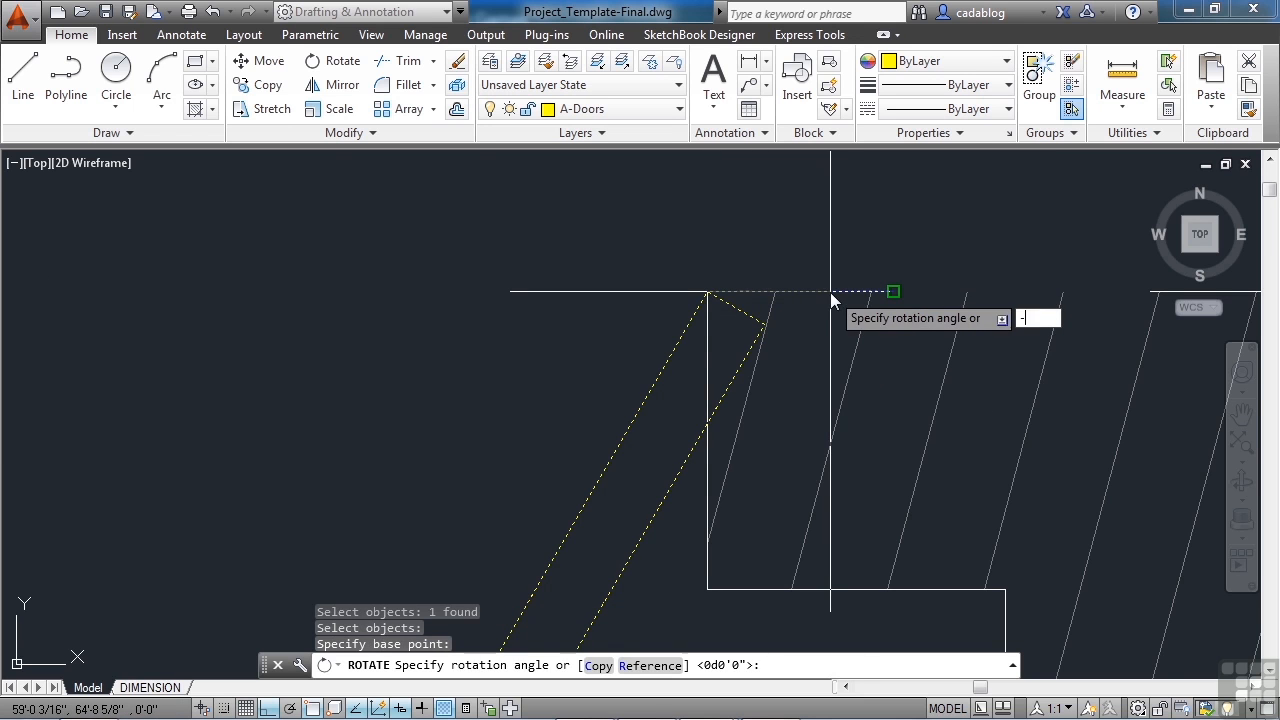
text(-90)
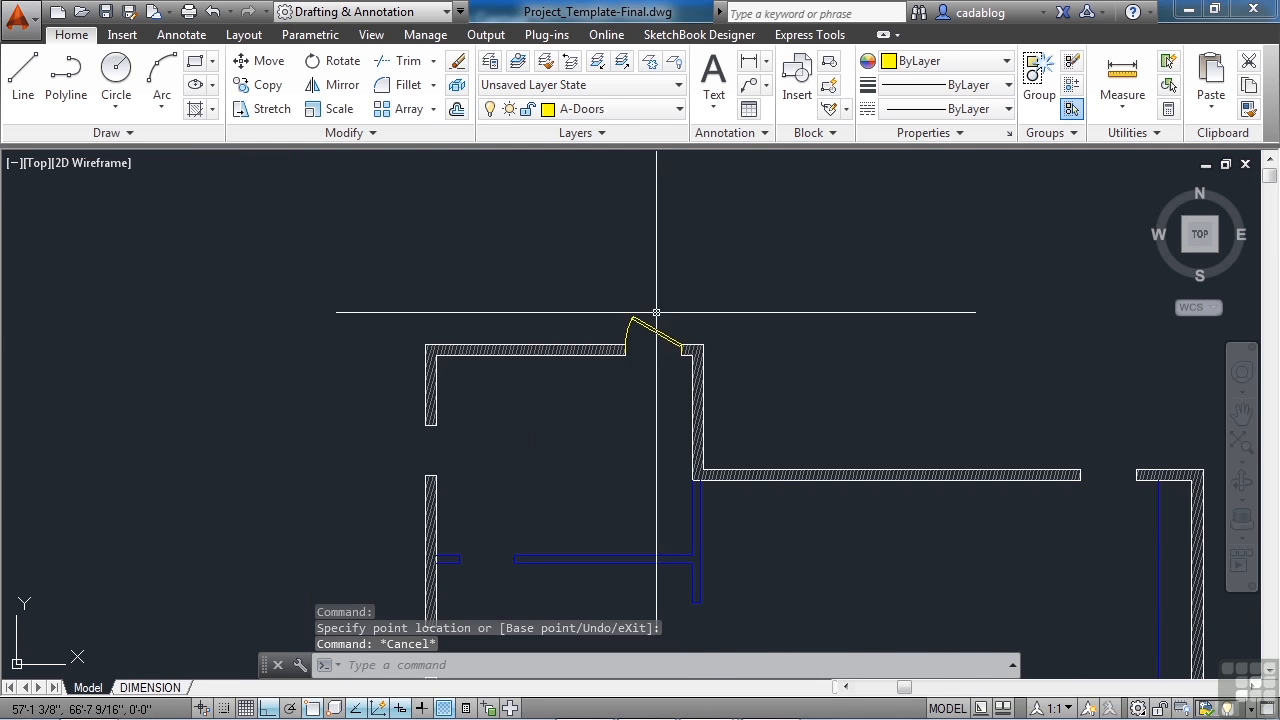
text(cp)
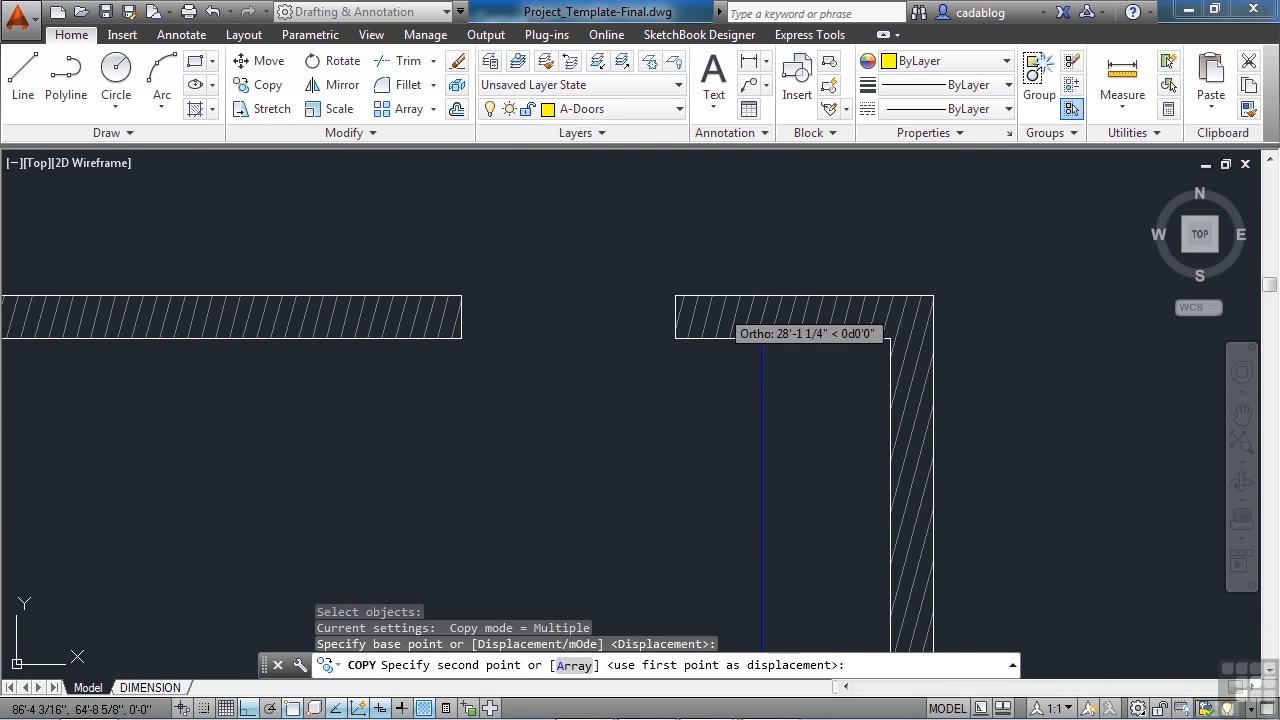
Place two copies of the door at other wall openings.
click(668, 305)
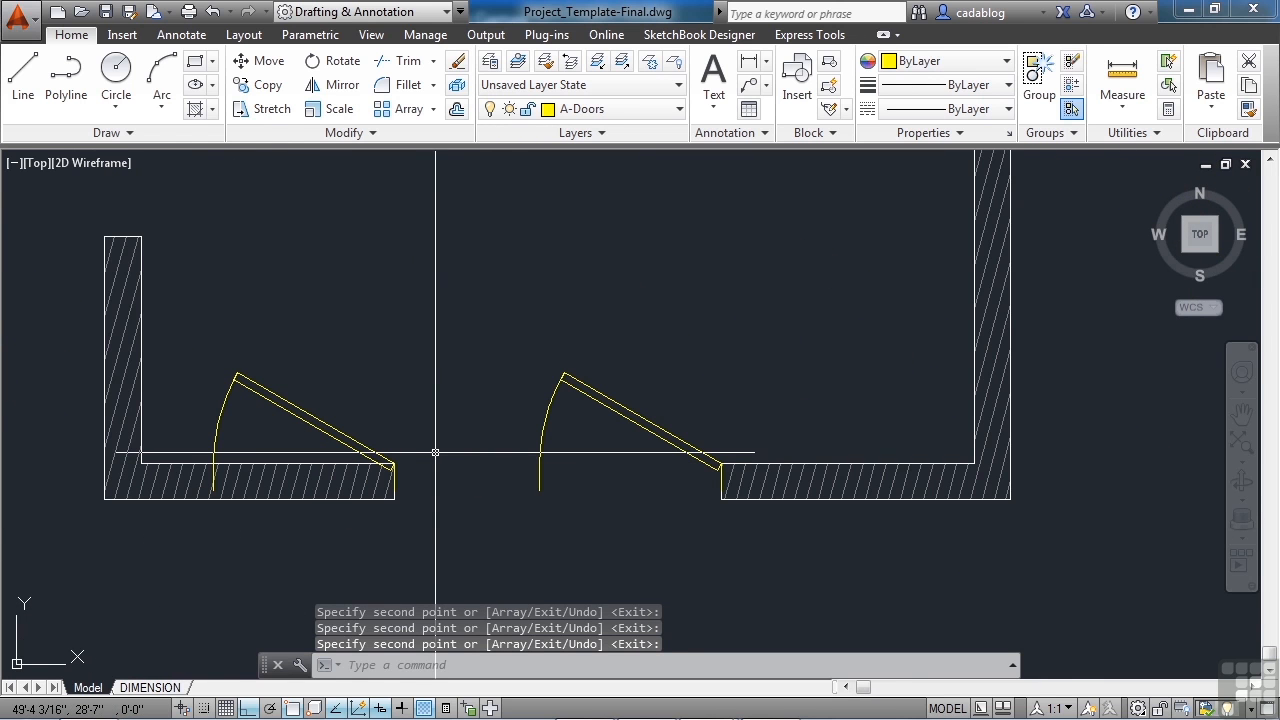
click(280, 420)
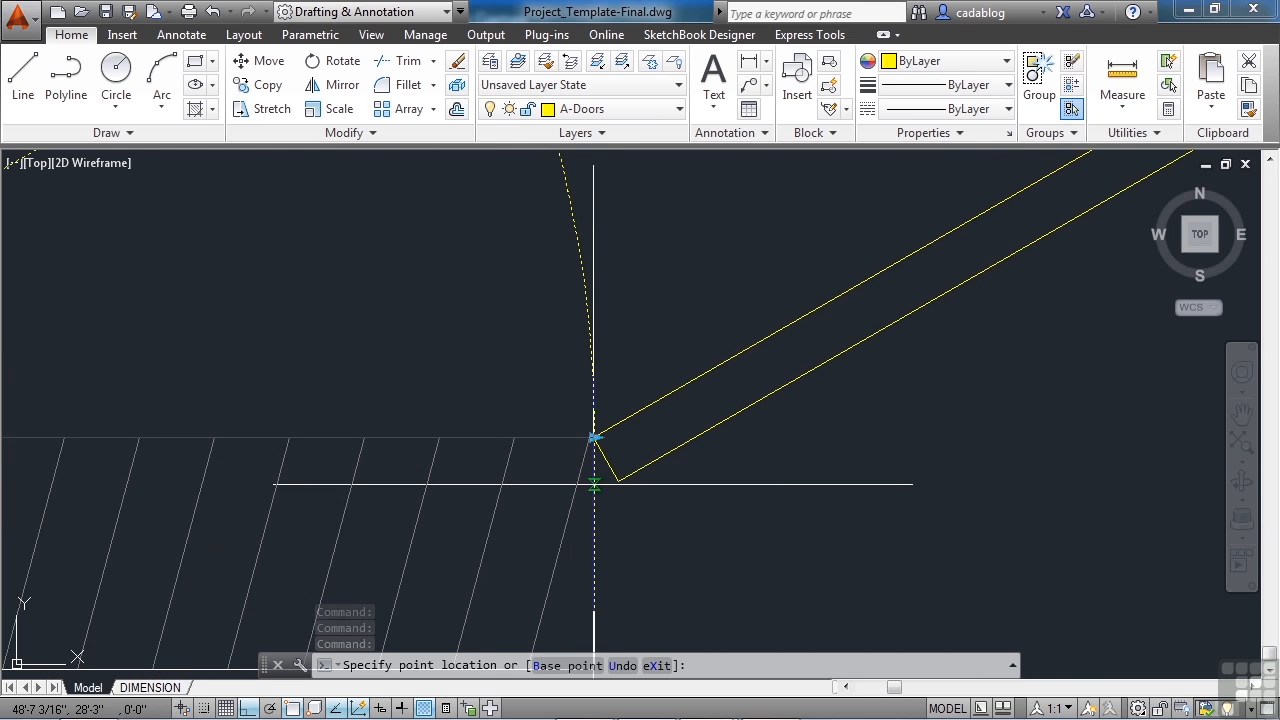
Endpoint-snap a copied door onto its wall end and select it for rotation.
text(end)
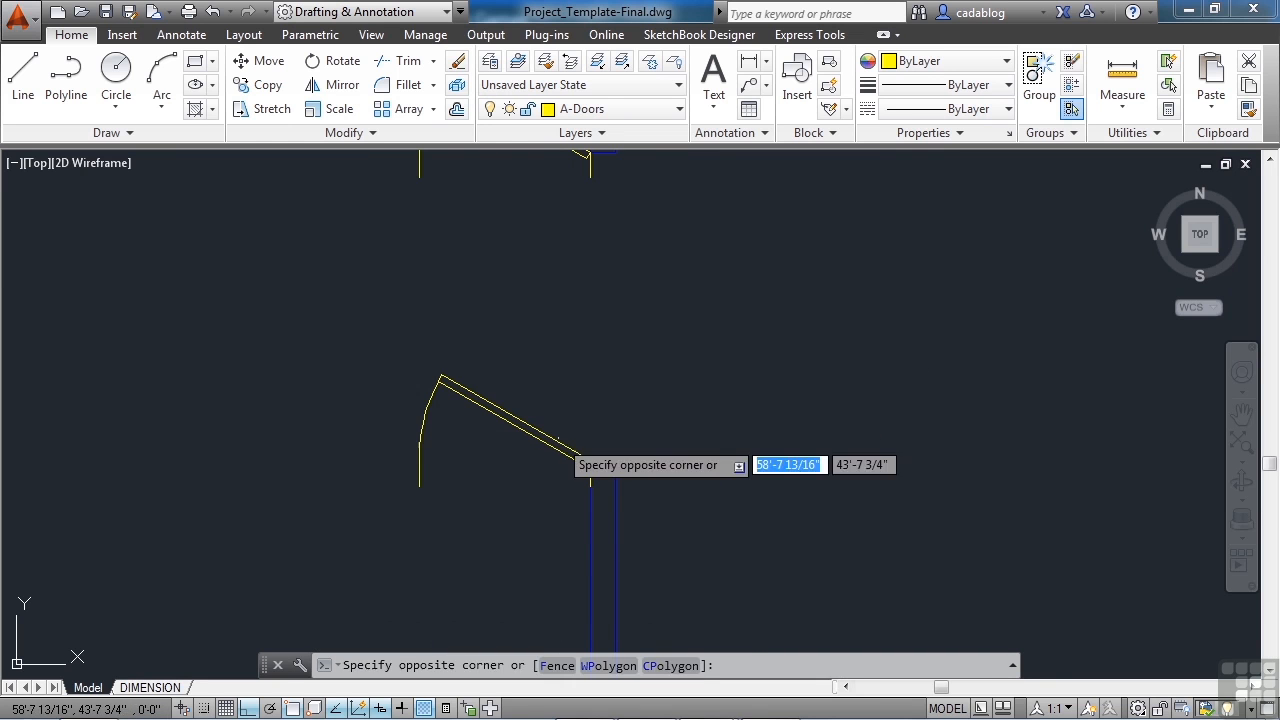
click(555, 457)
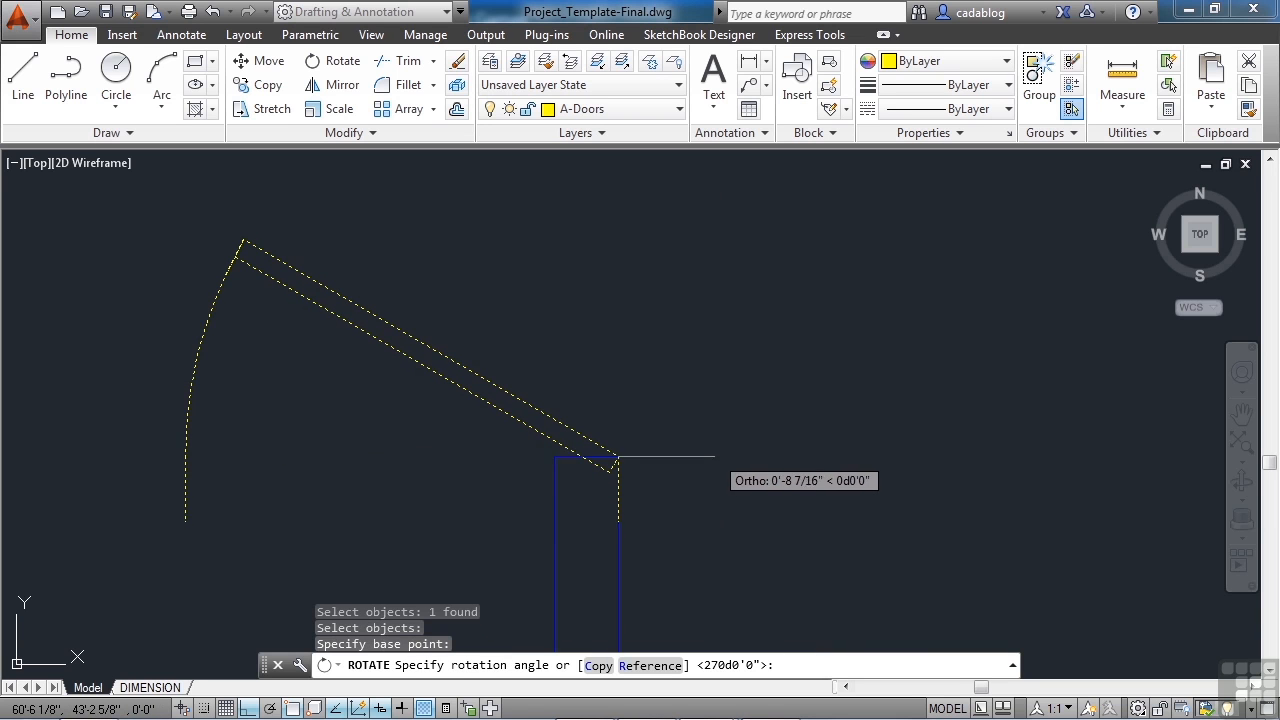
Rotate the copied doors -90° into their openings and save the drawing.
text(-90)
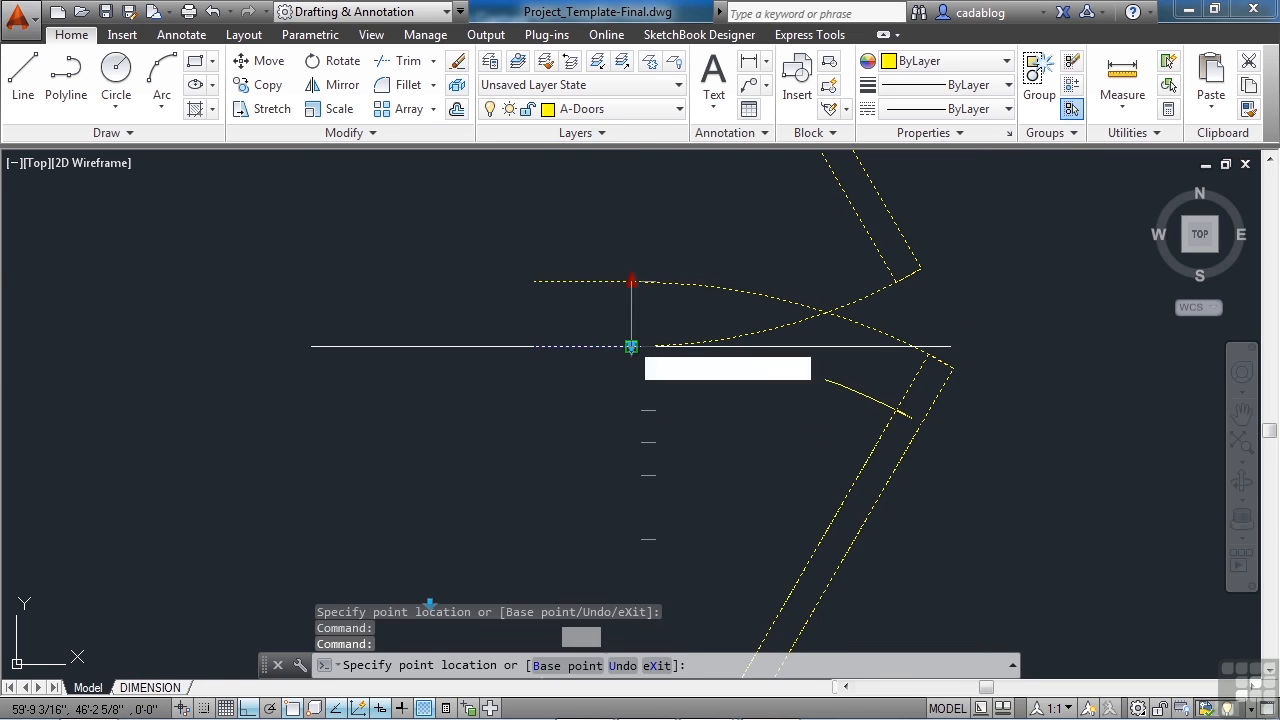
key(Escape)
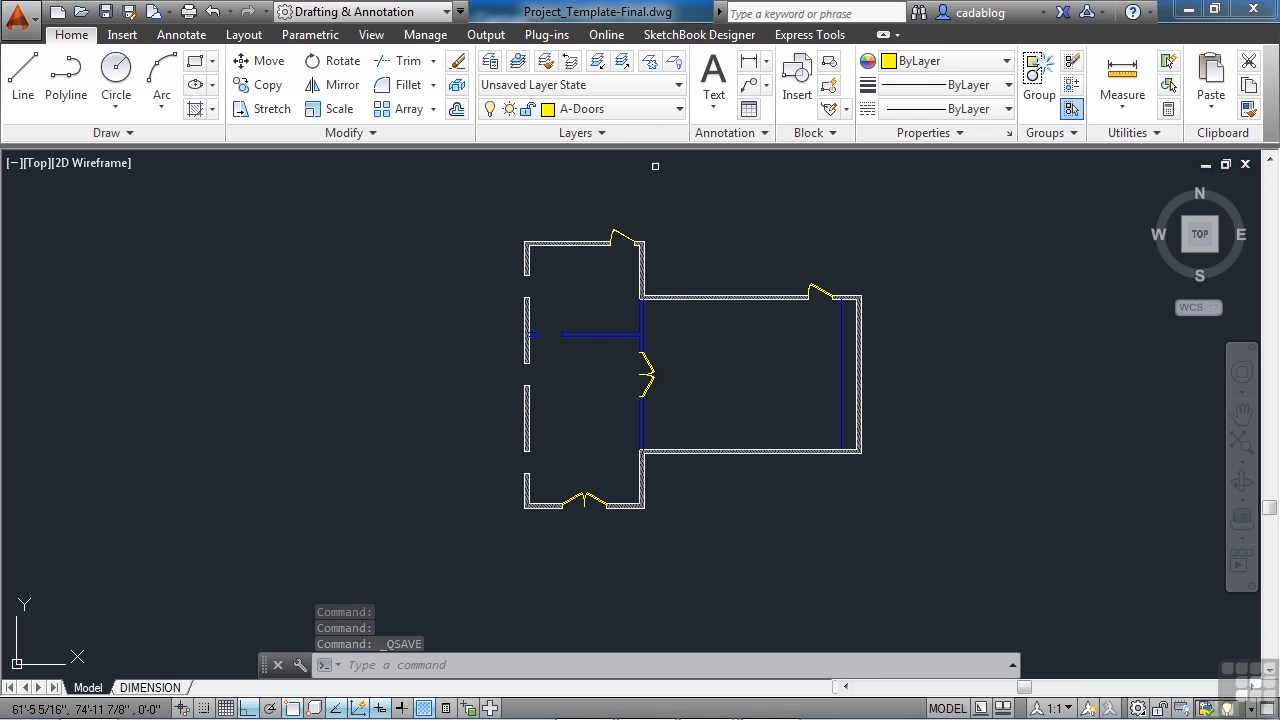
click(677, 108)
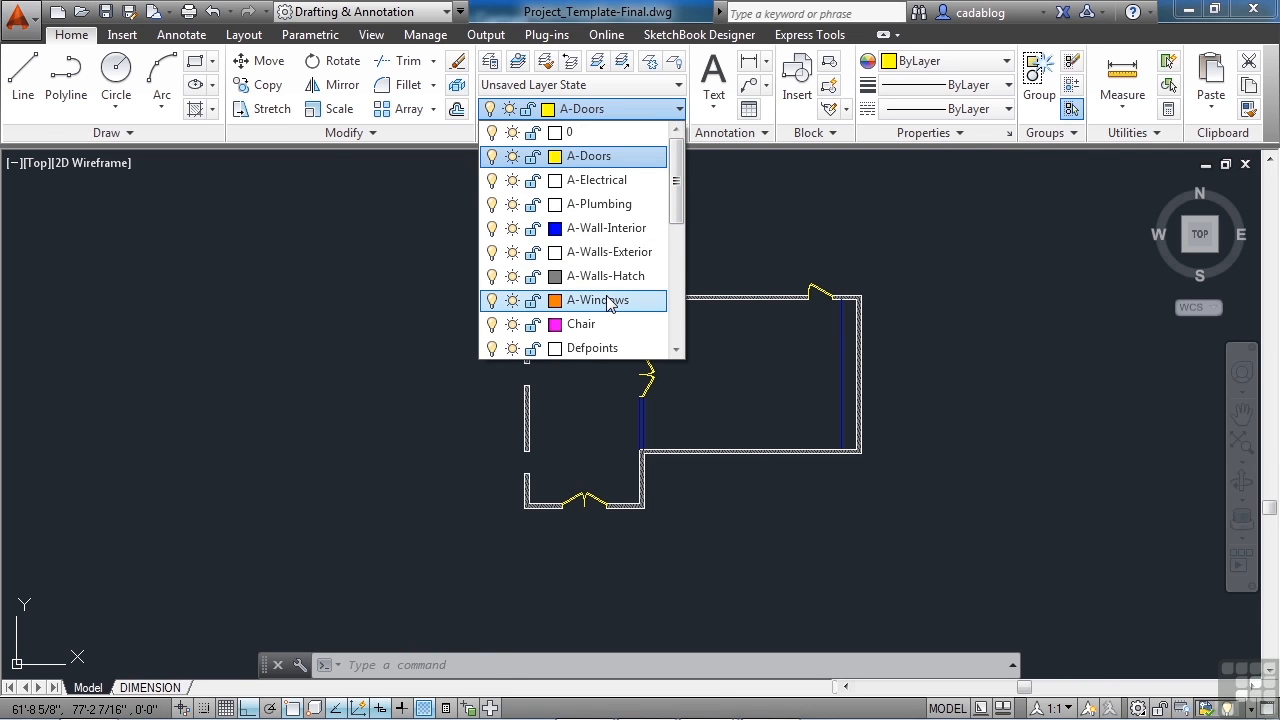
Make A-Windows current and choose the Window - Imperial block for insertion.
click(601, 300)
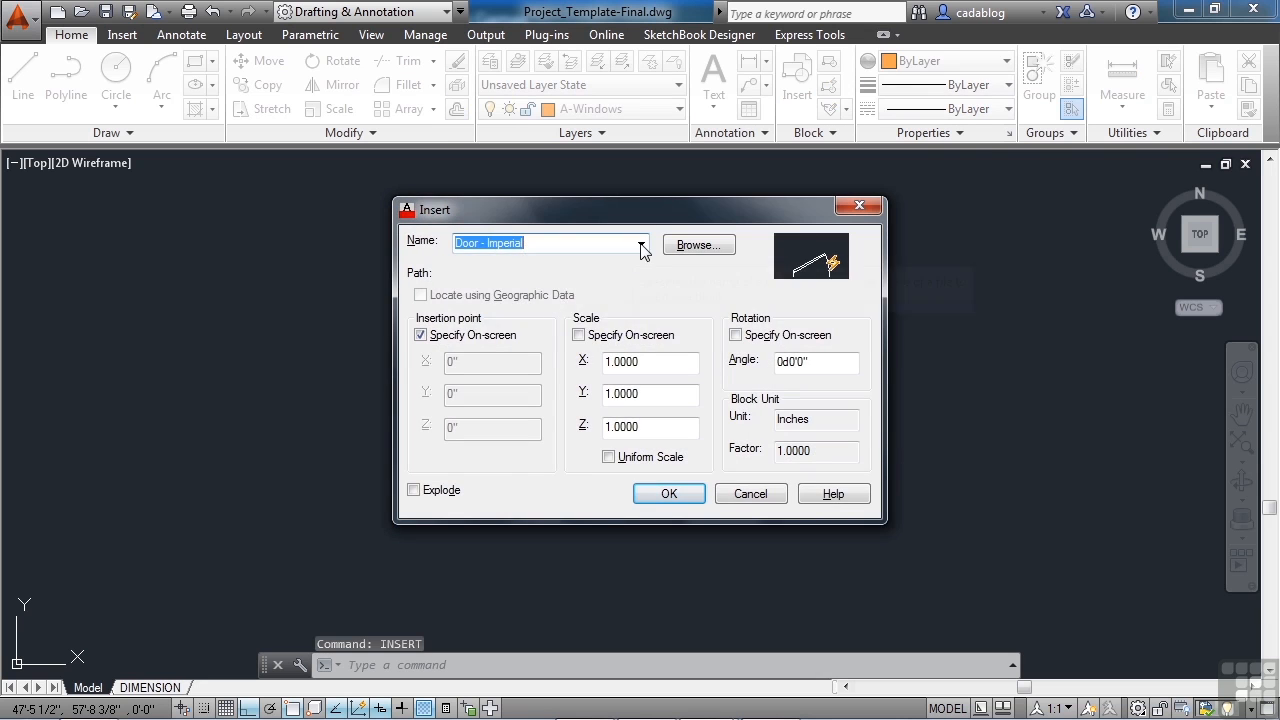
click(640, 243)
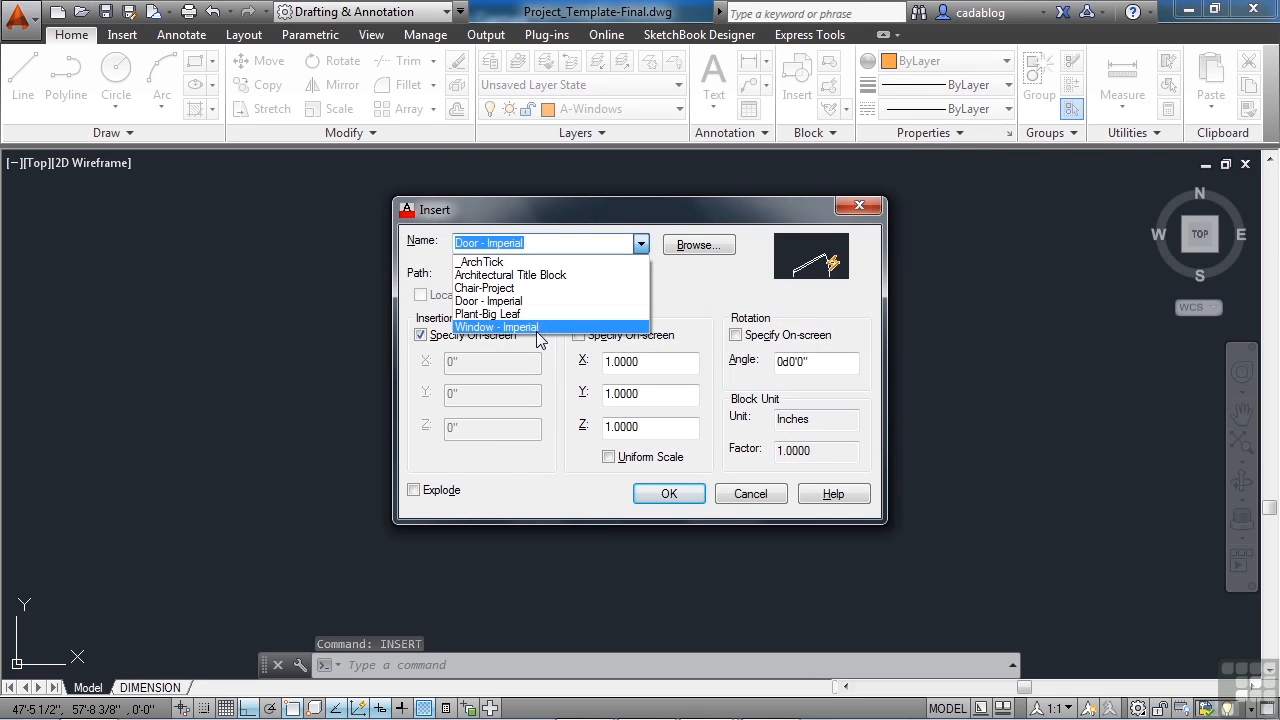
click(497, 327)
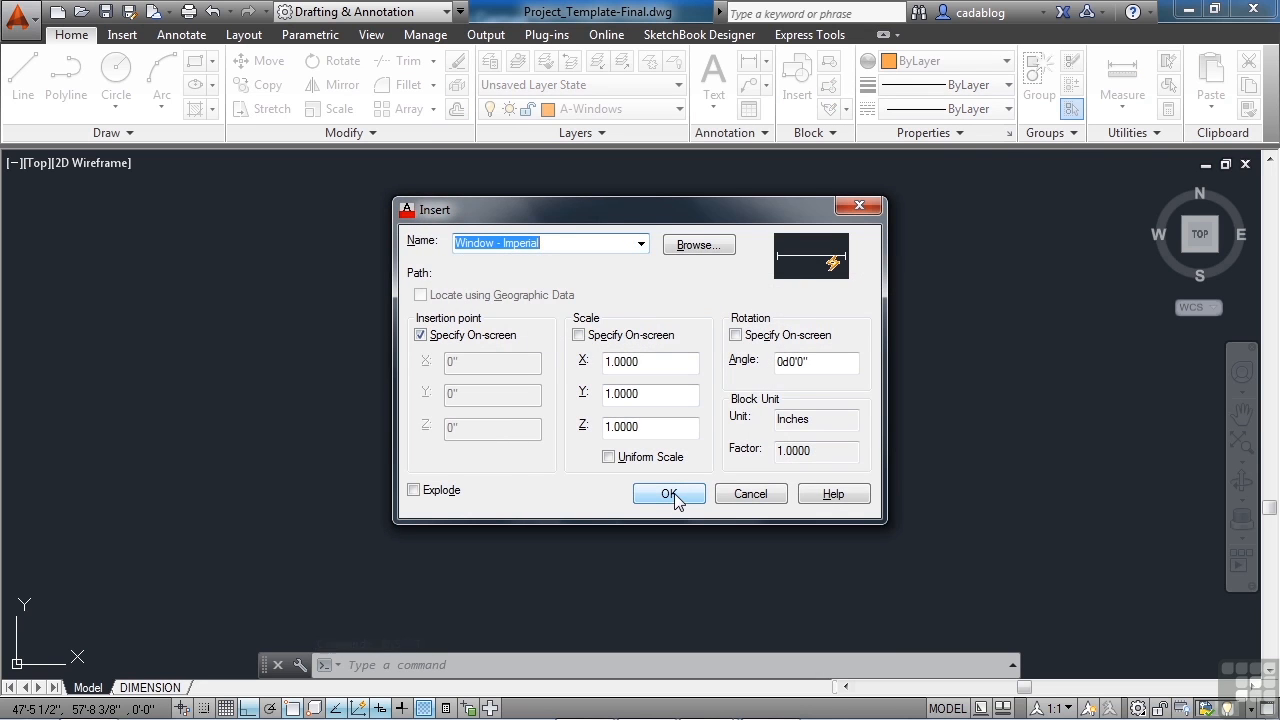
click(669, 493)
text(os)
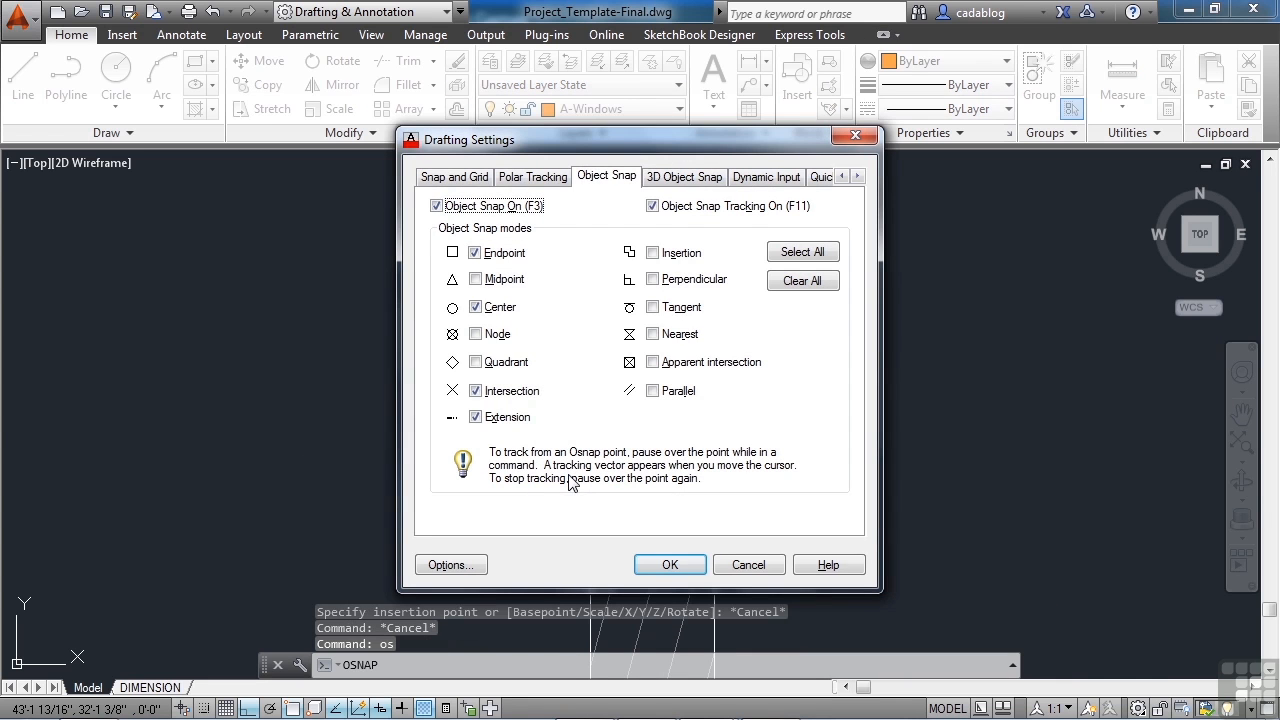
Confirm the Drafting Settings object snap options.
click(803, 251)
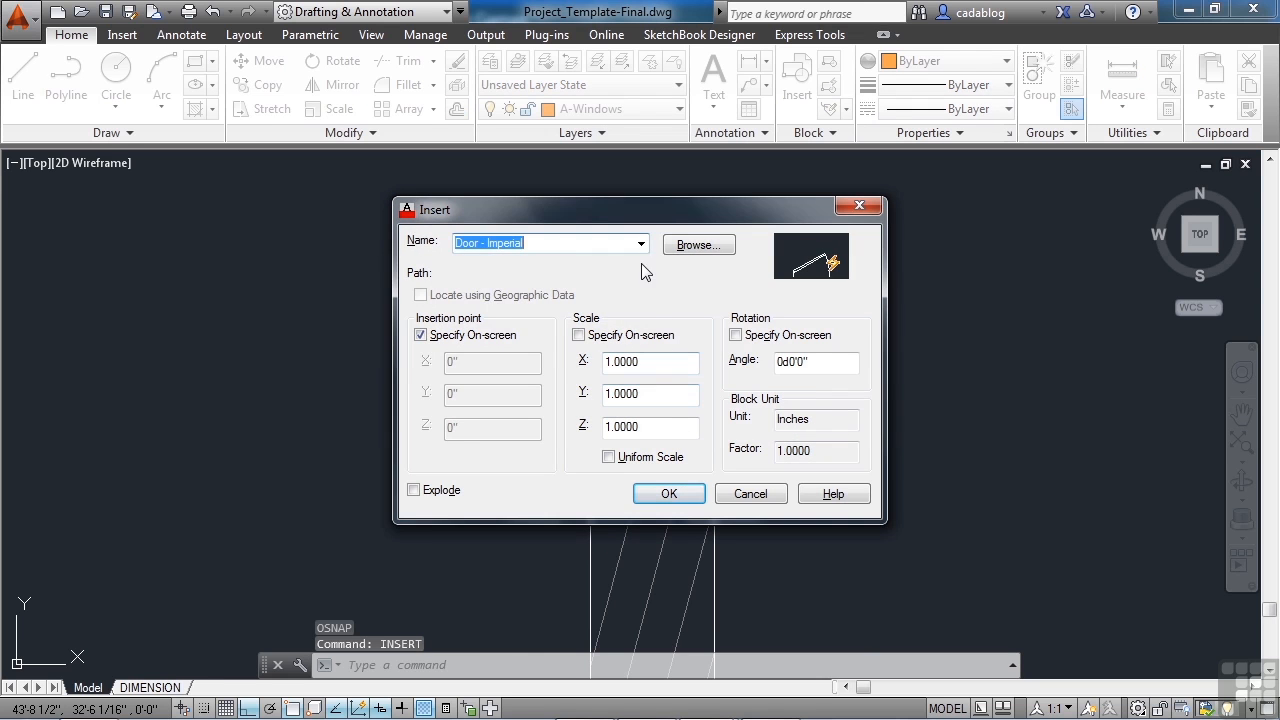
Insert the Window - Imperial block on a wall and rotate it 90°.
click(639, 242)
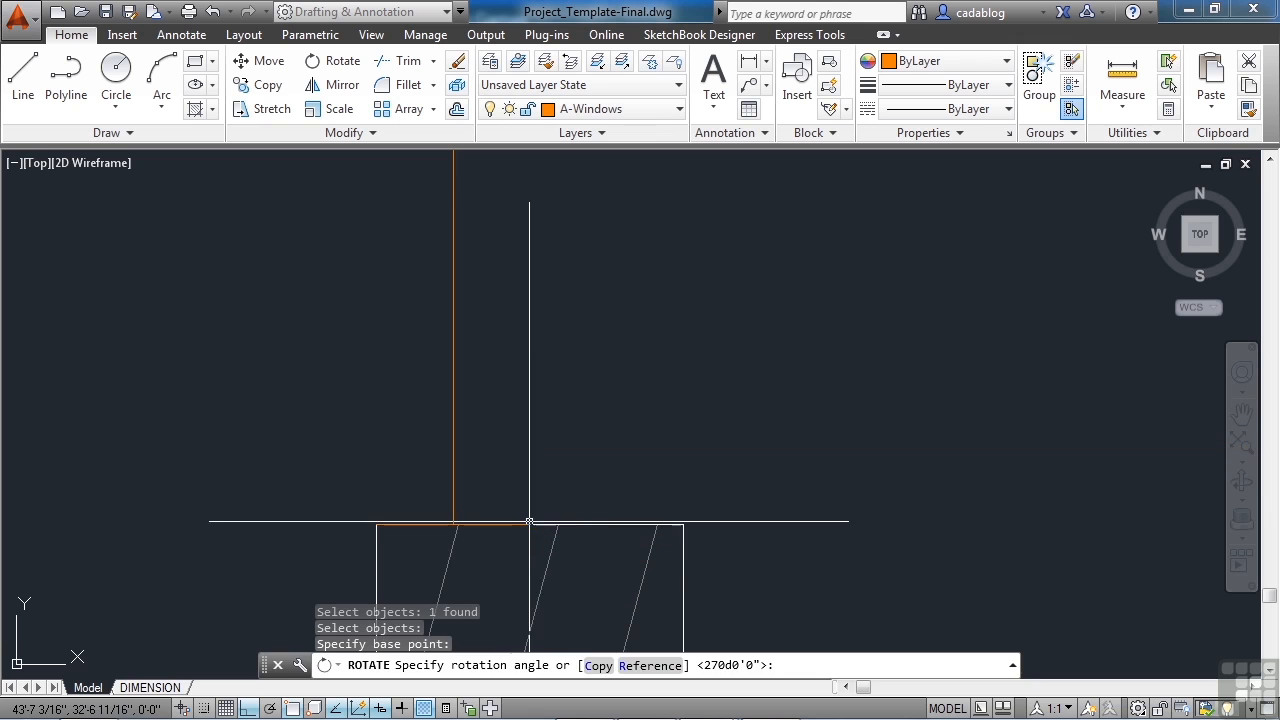
text(90)
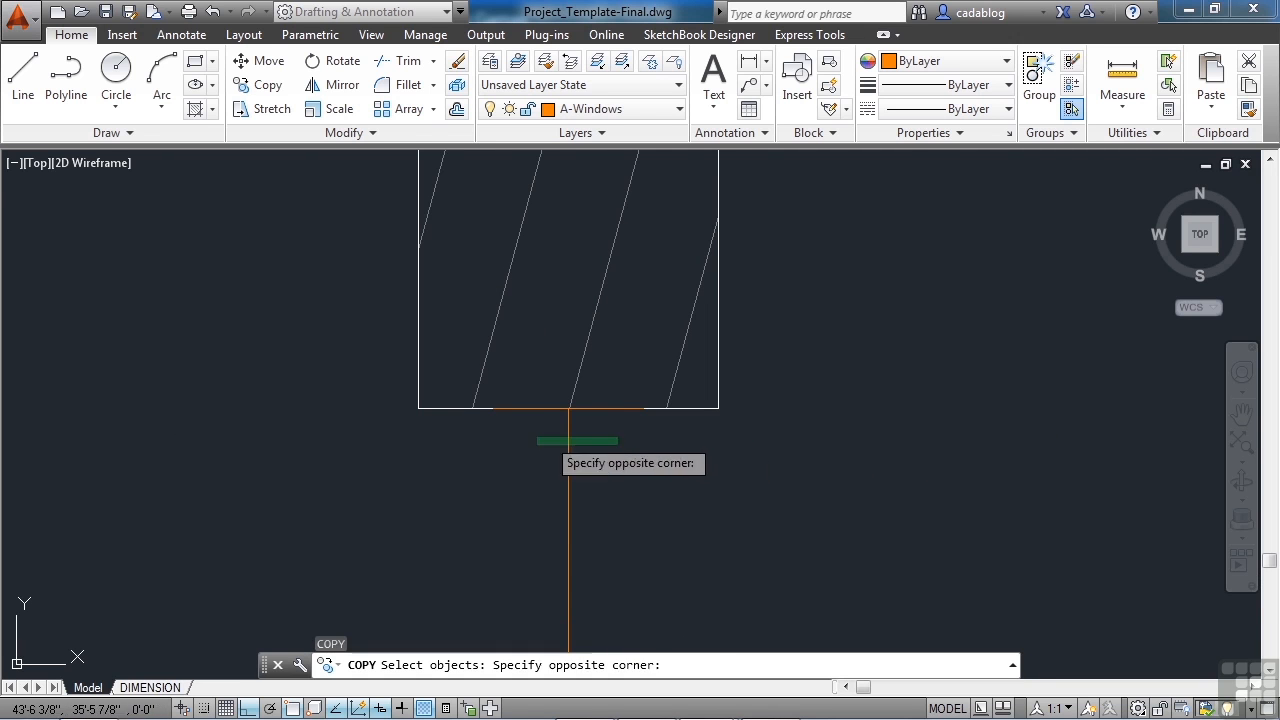
Select the placed window and copy it to other left-wall openings.
click(570, 408)
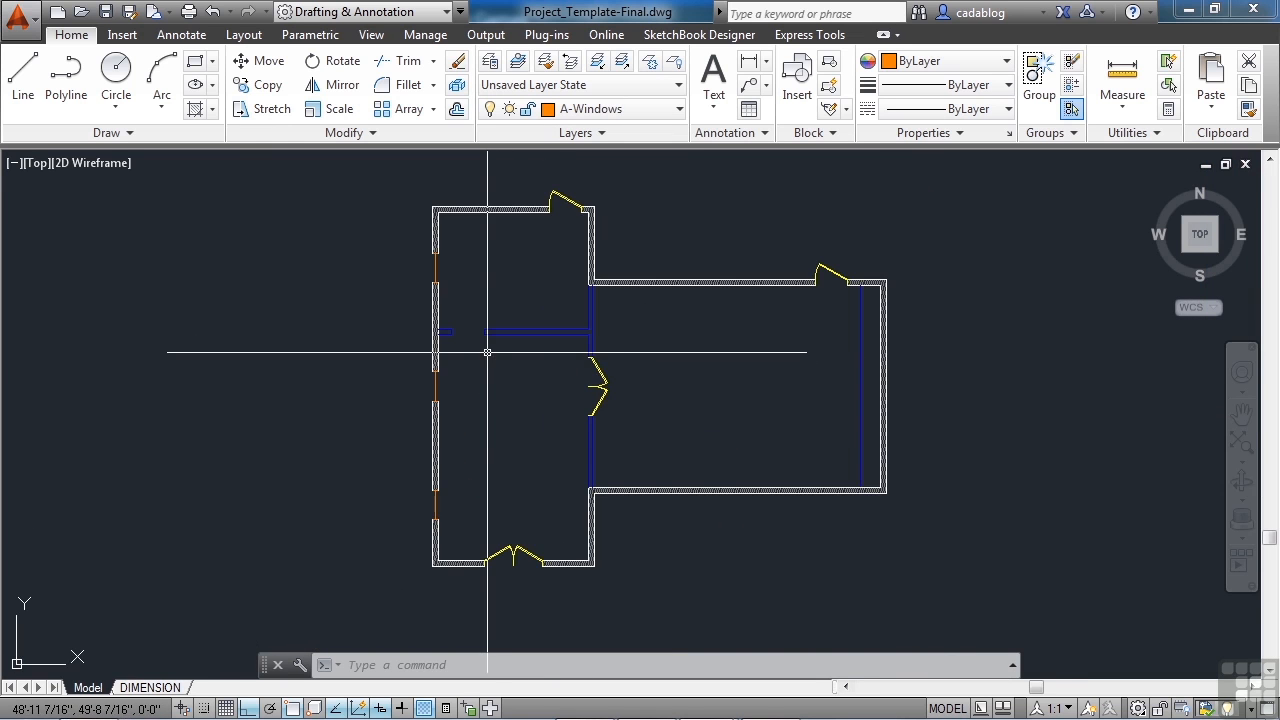
text(c)
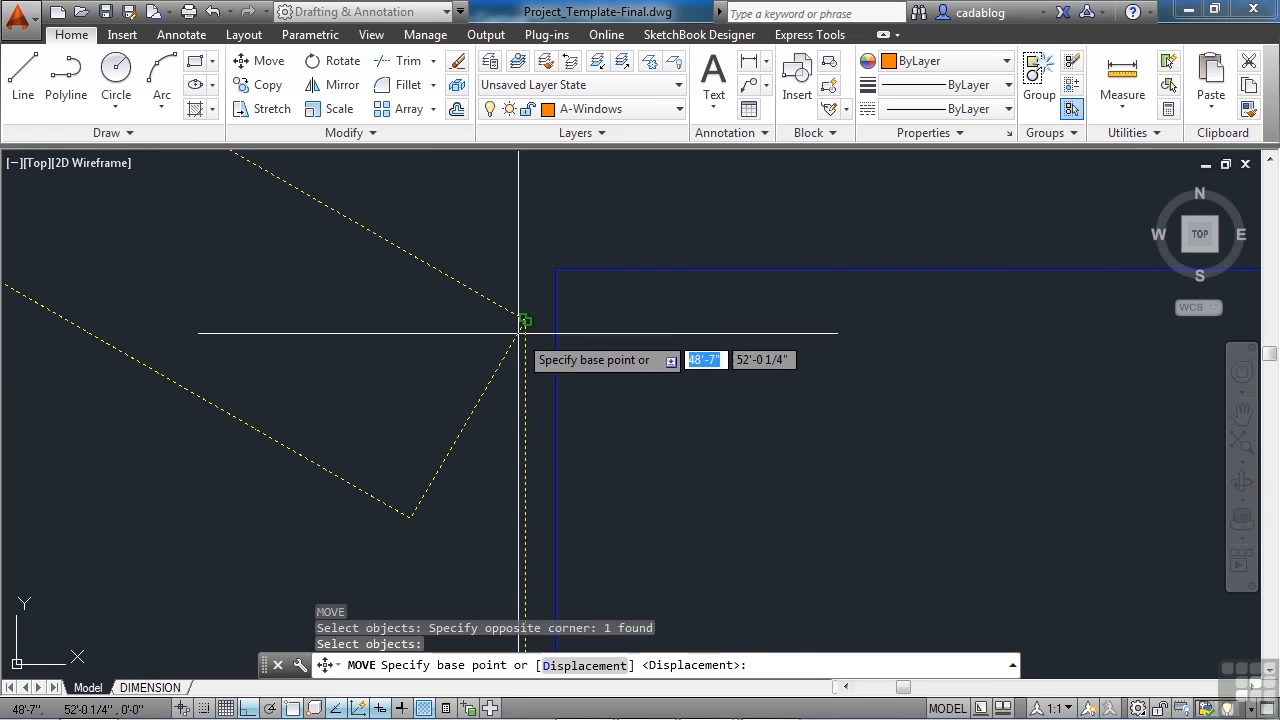
Move the door from its endpoint onto the interior wall of the left room.
click(525, 320)
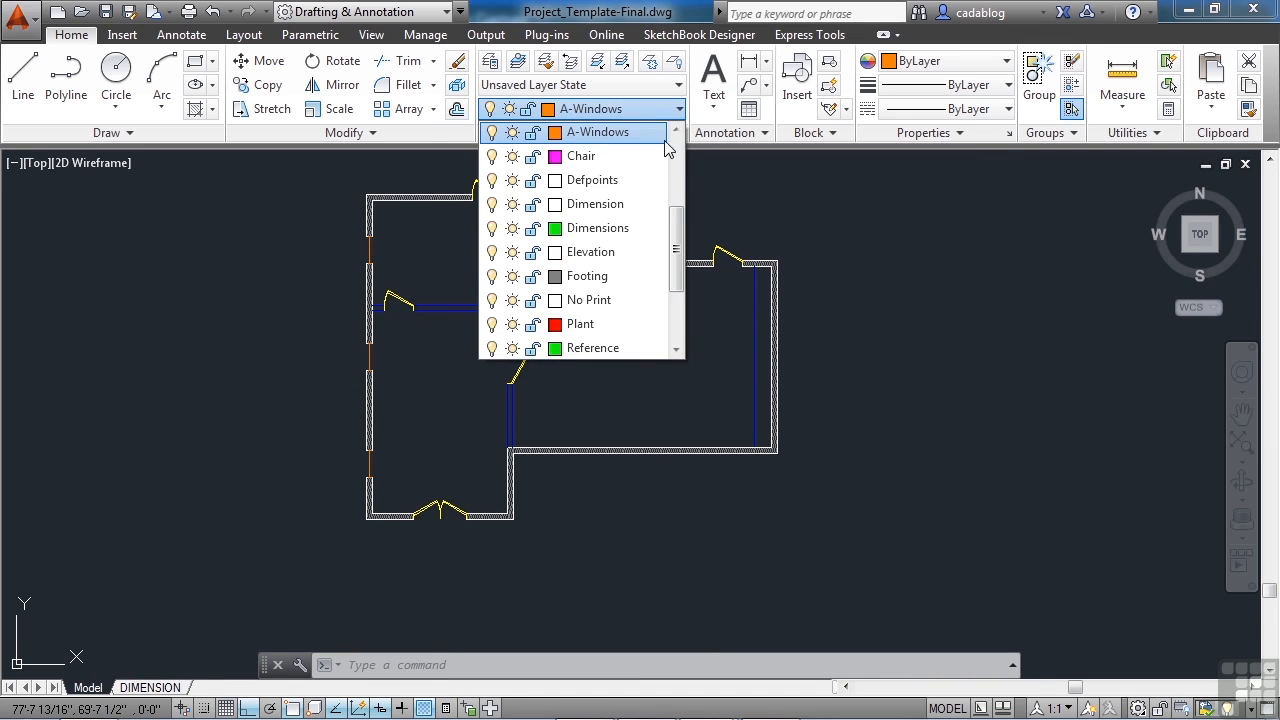
Make Chair the current layer and insert a Chair-Project block rotated 180° into the hall.
click(580, 156)
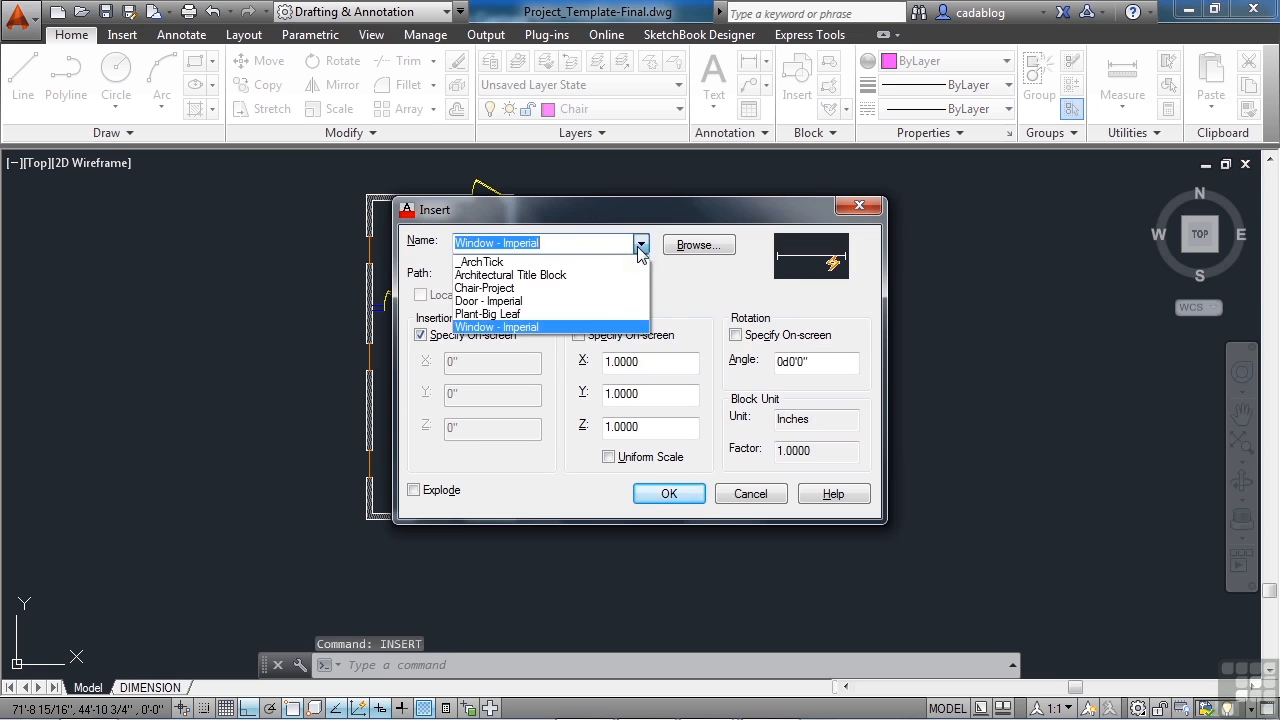
click(484, 288)
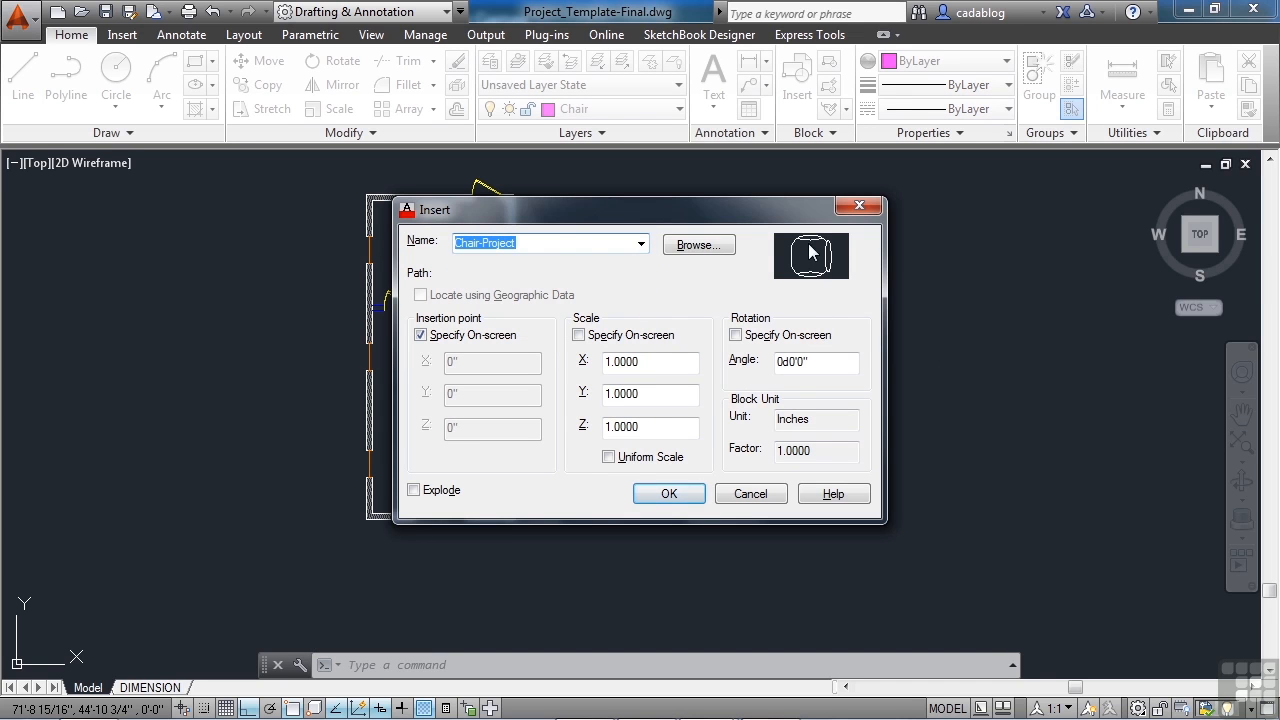
mouse_move(840, 256)
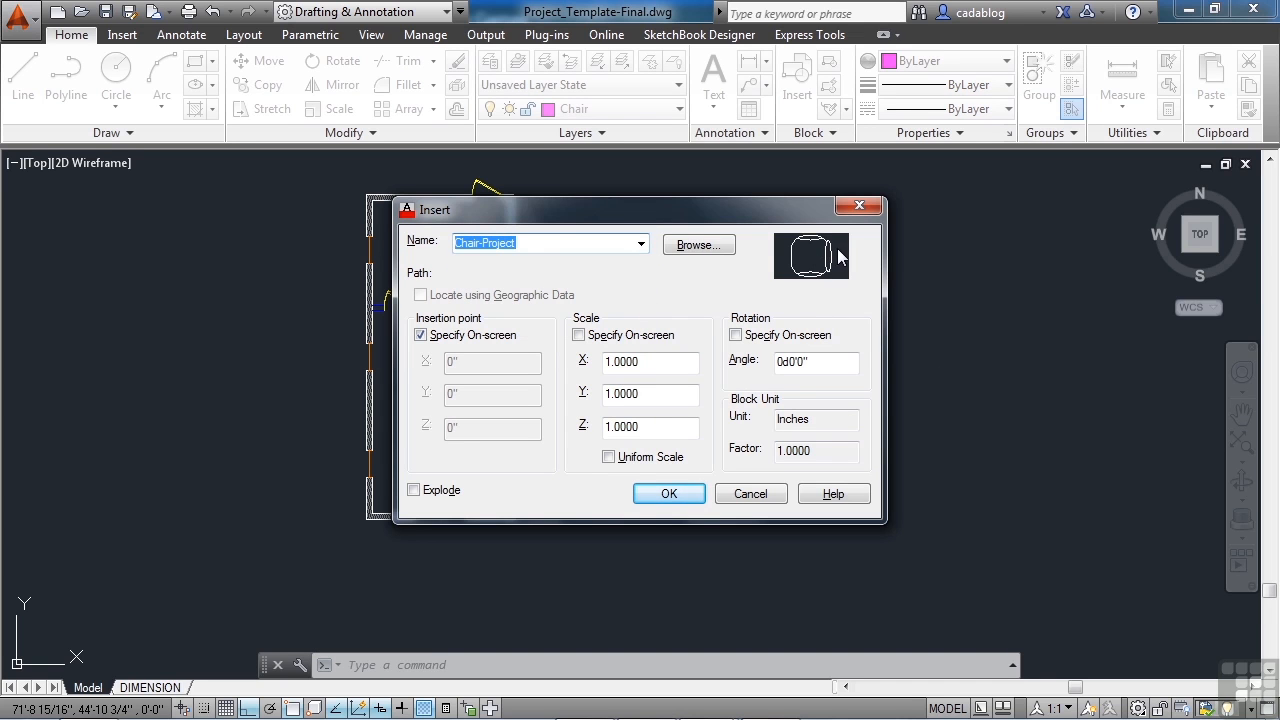
mouse_move(797, 265)
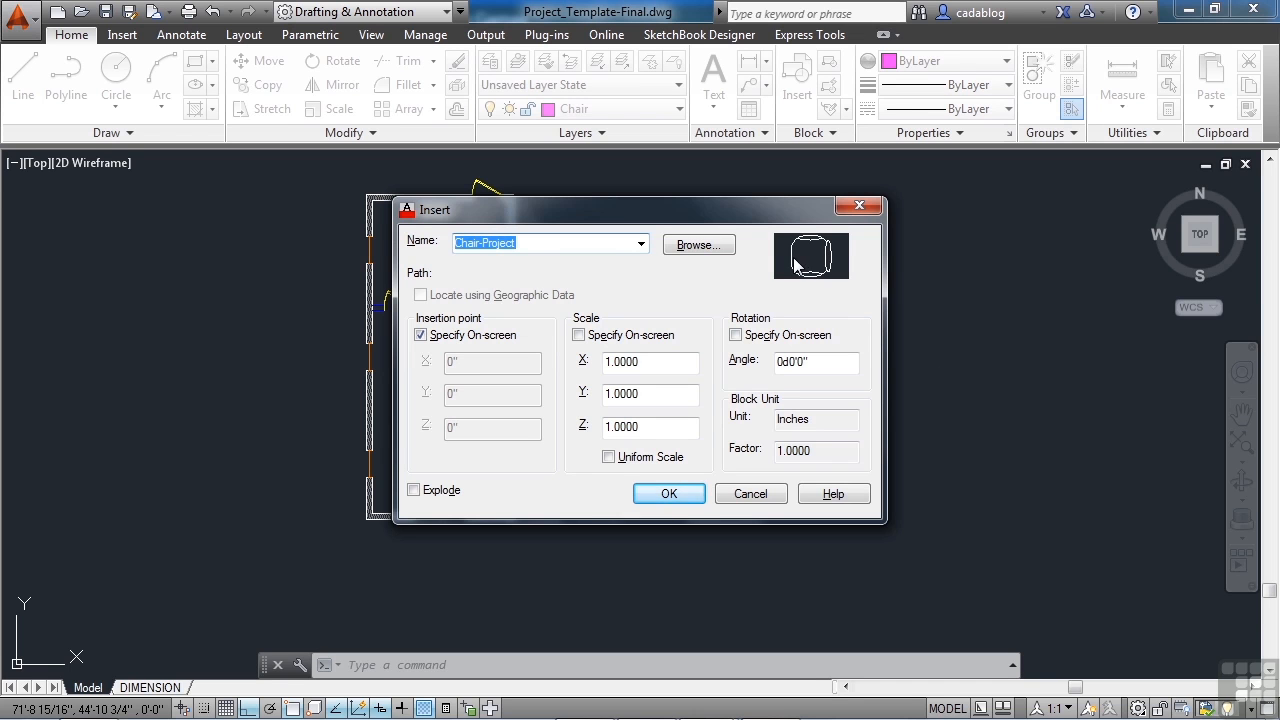
click(736, 335)
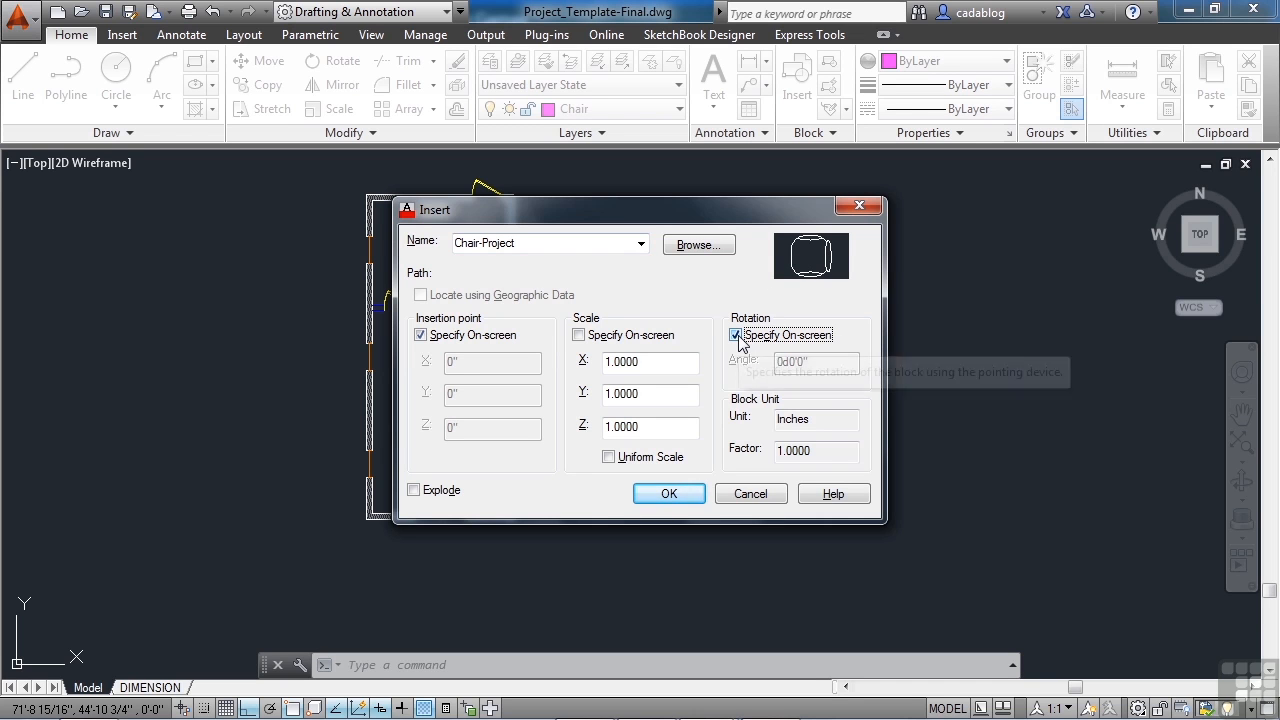
click(736, 335)
text(180)
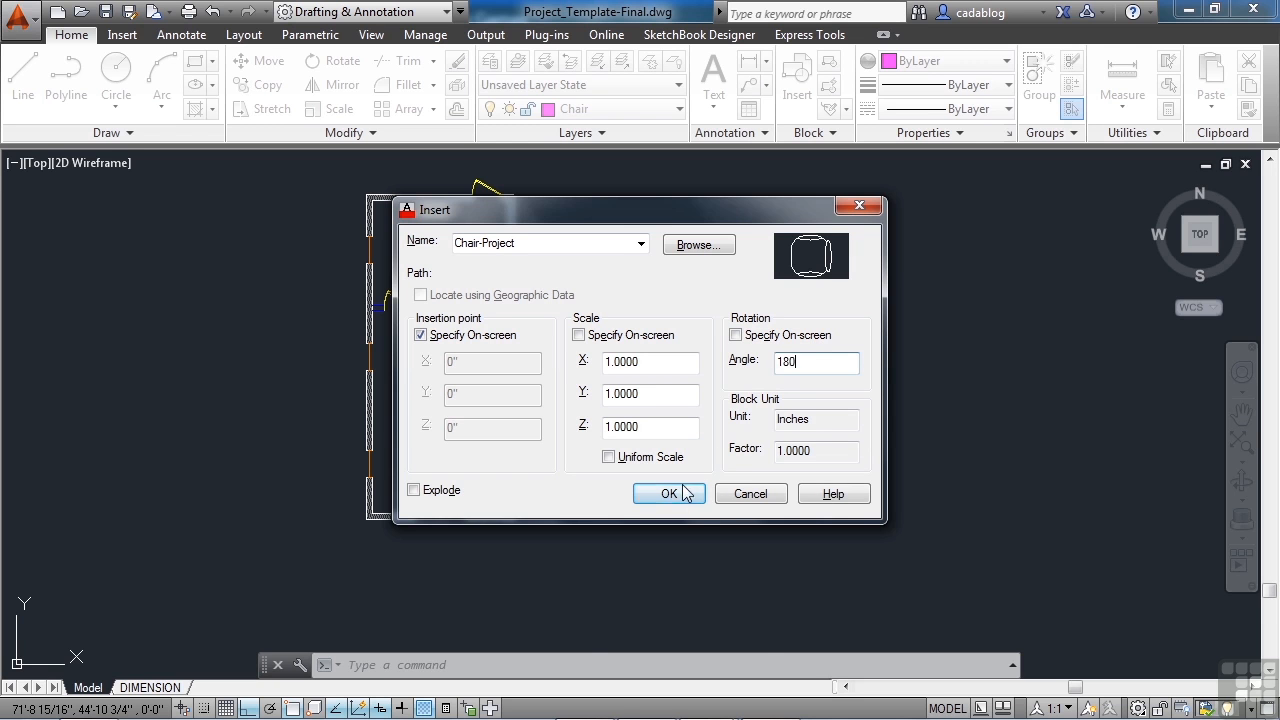
click(669, 493)
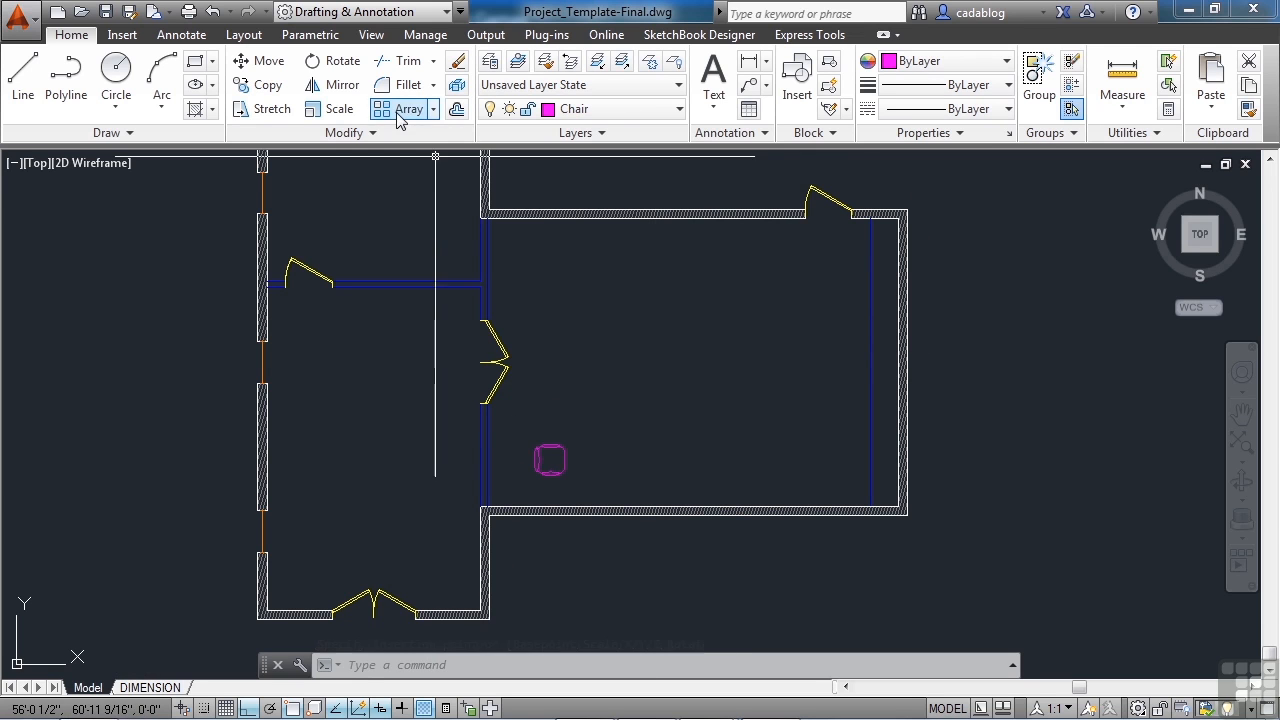
Array the chair into 5 columns and 5 rows, adjusting spacings (5'-0", 4'-0").
click(405, 108)
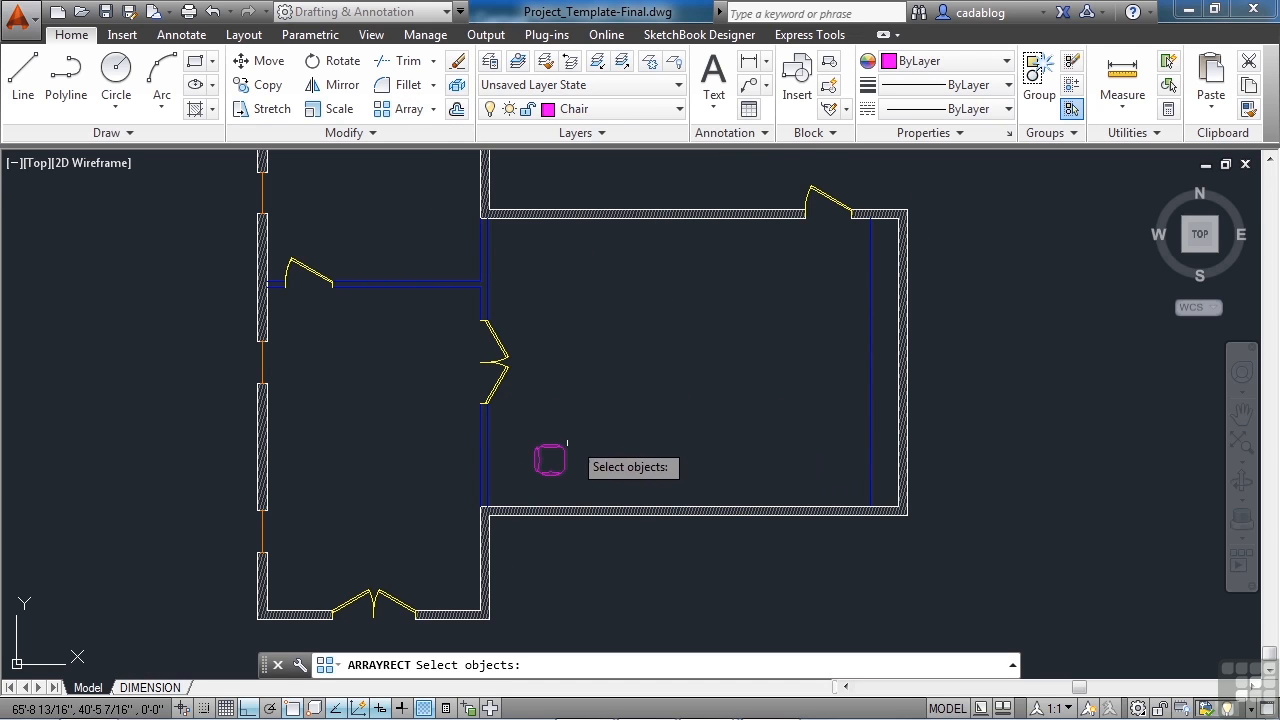
click(549, 459)
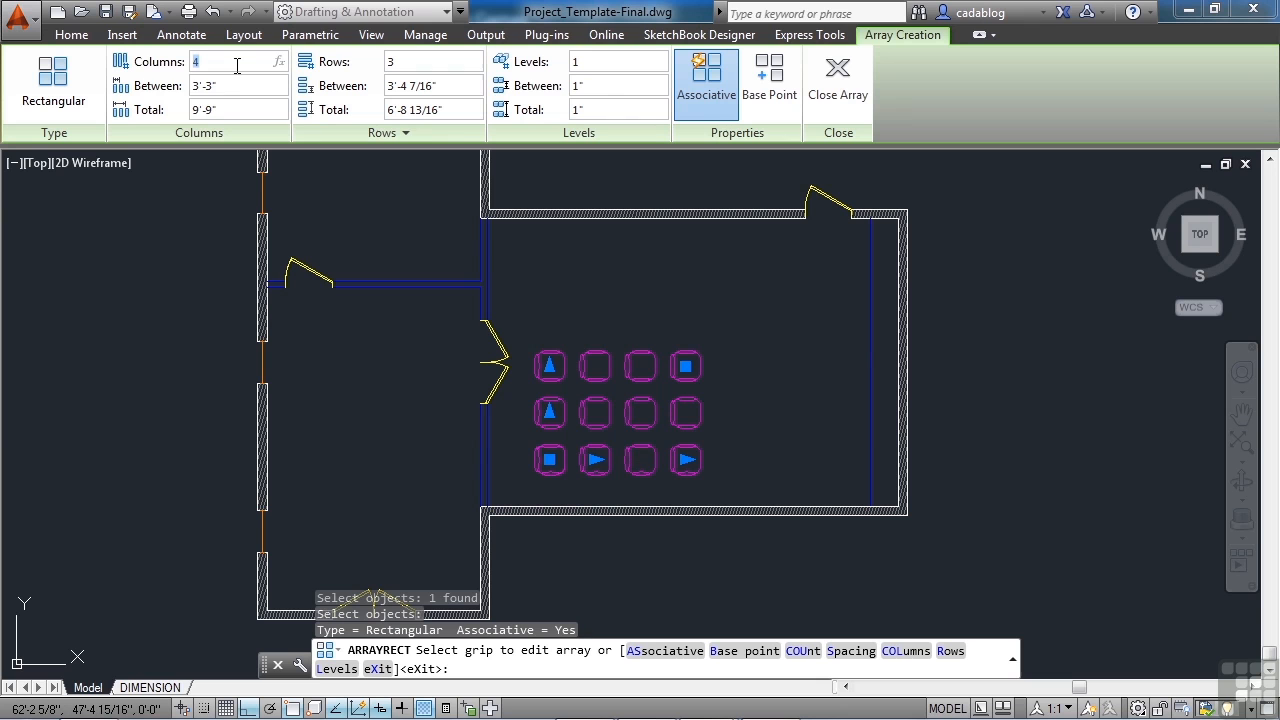
text(5)
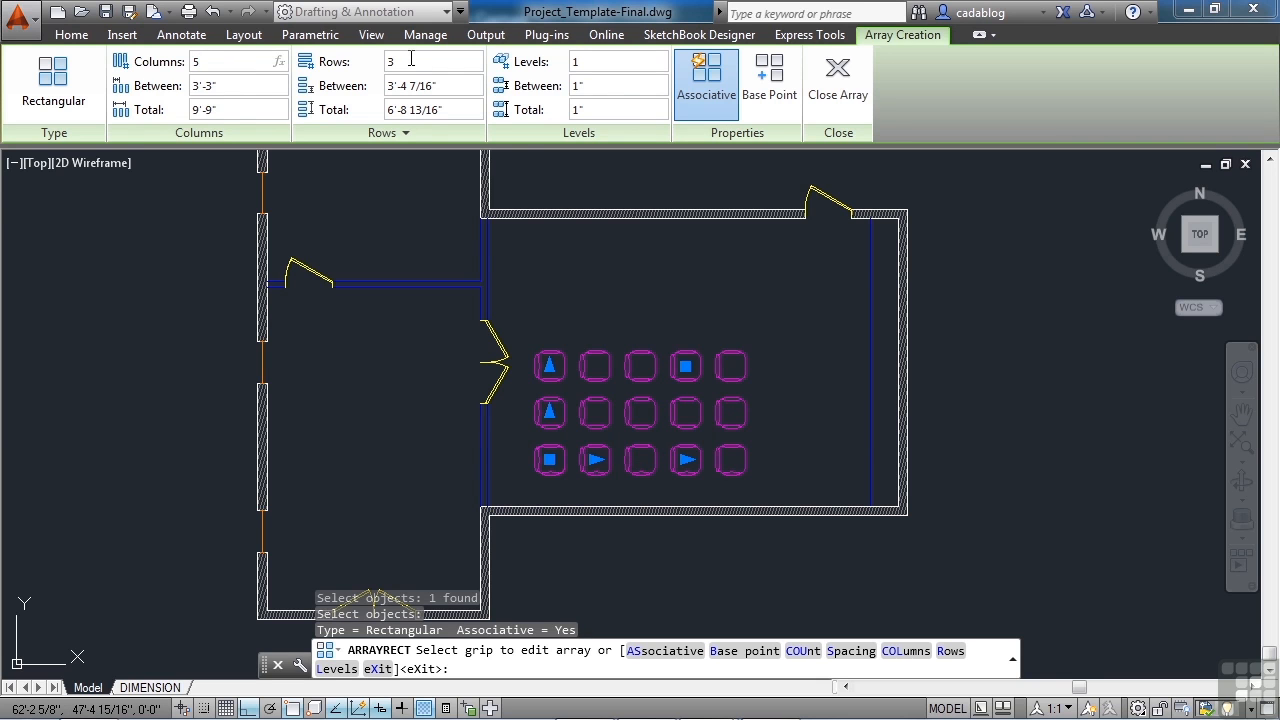
text(5)
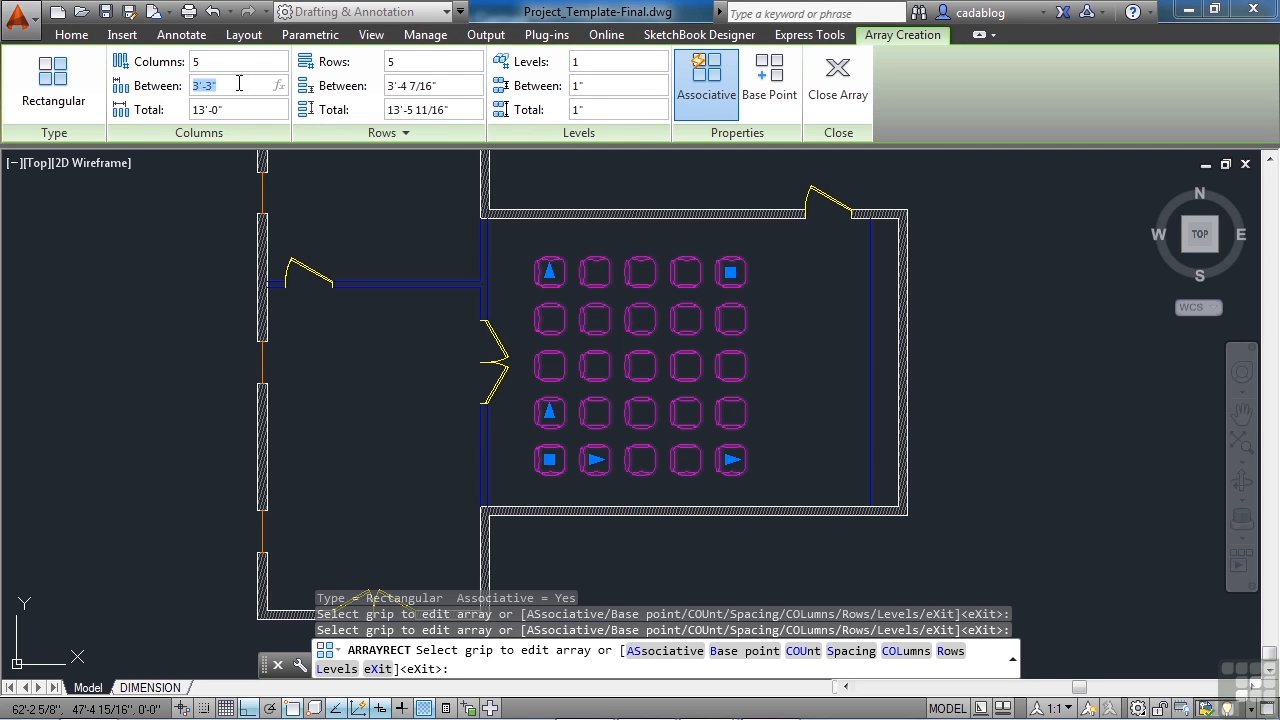
mouse_move(288, 83)
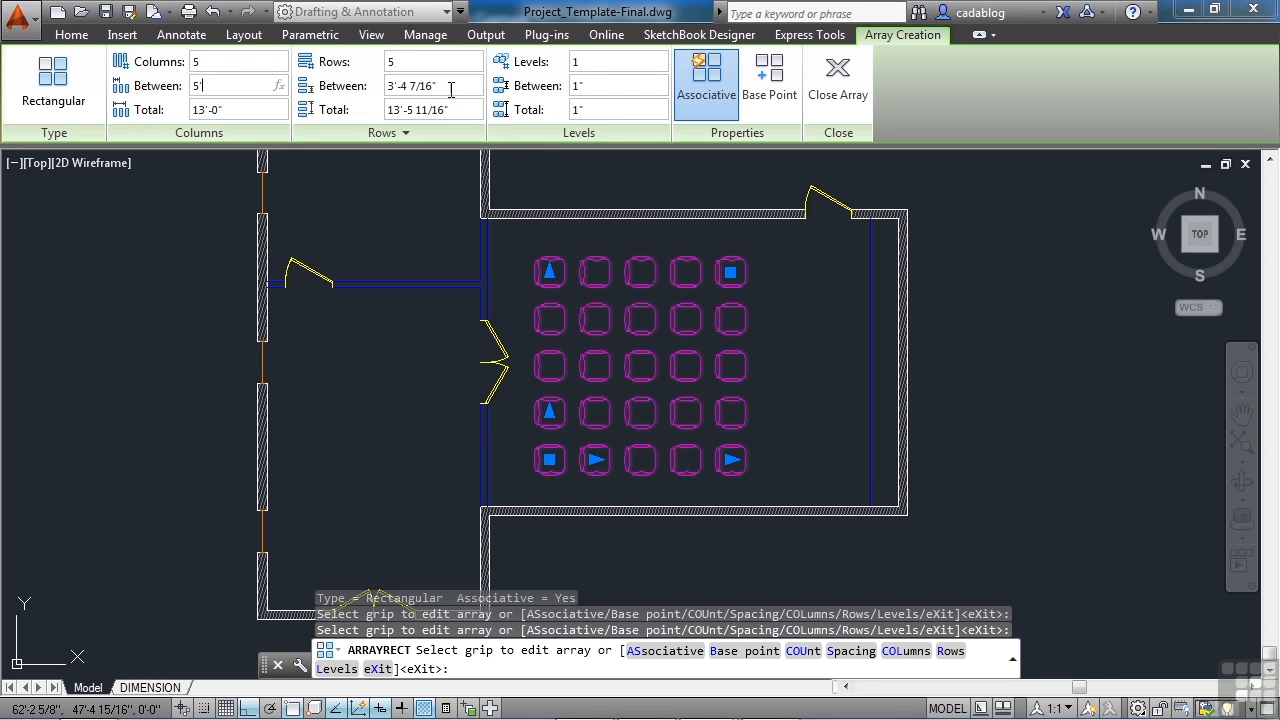
text(5'-0")
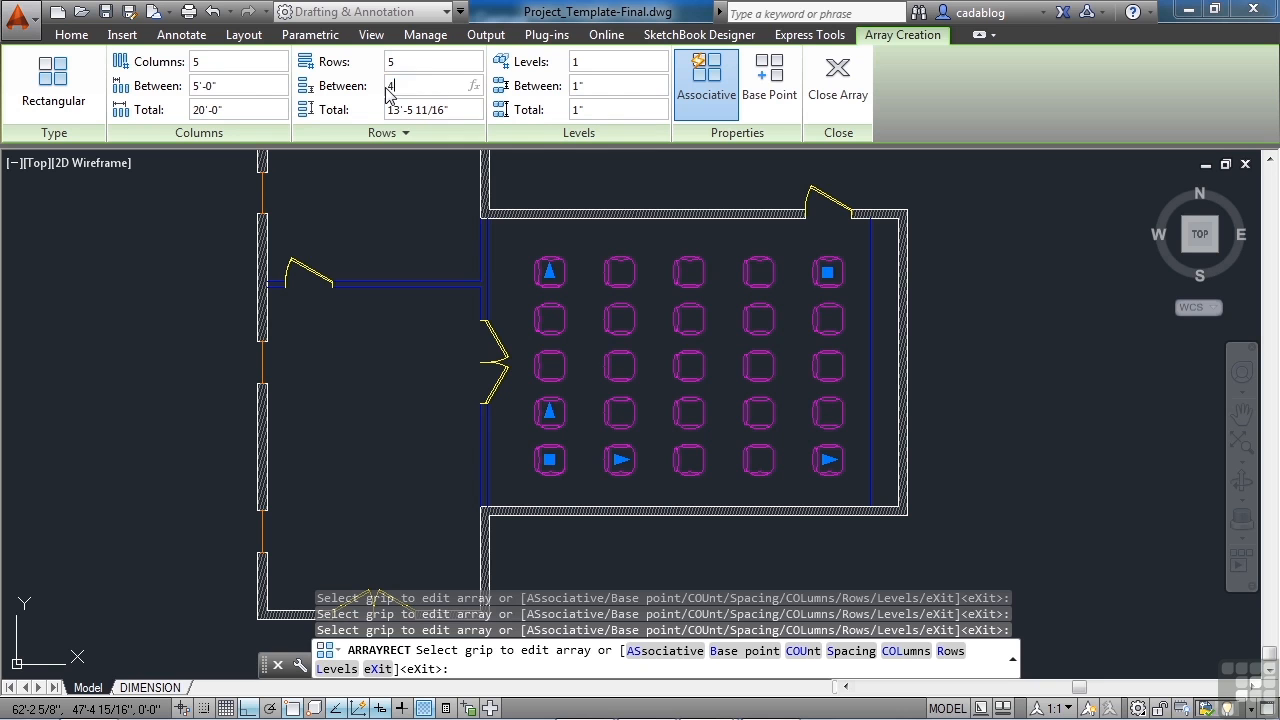
text(4'-0")
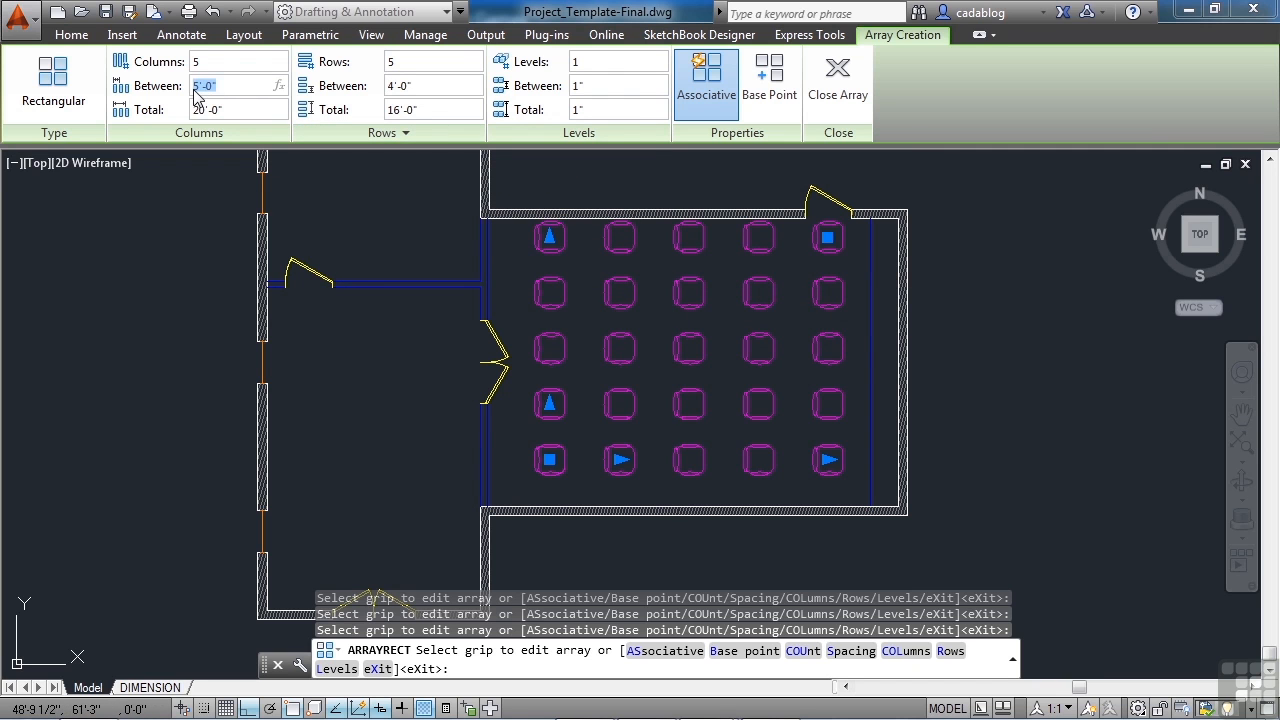
text(4'-0")
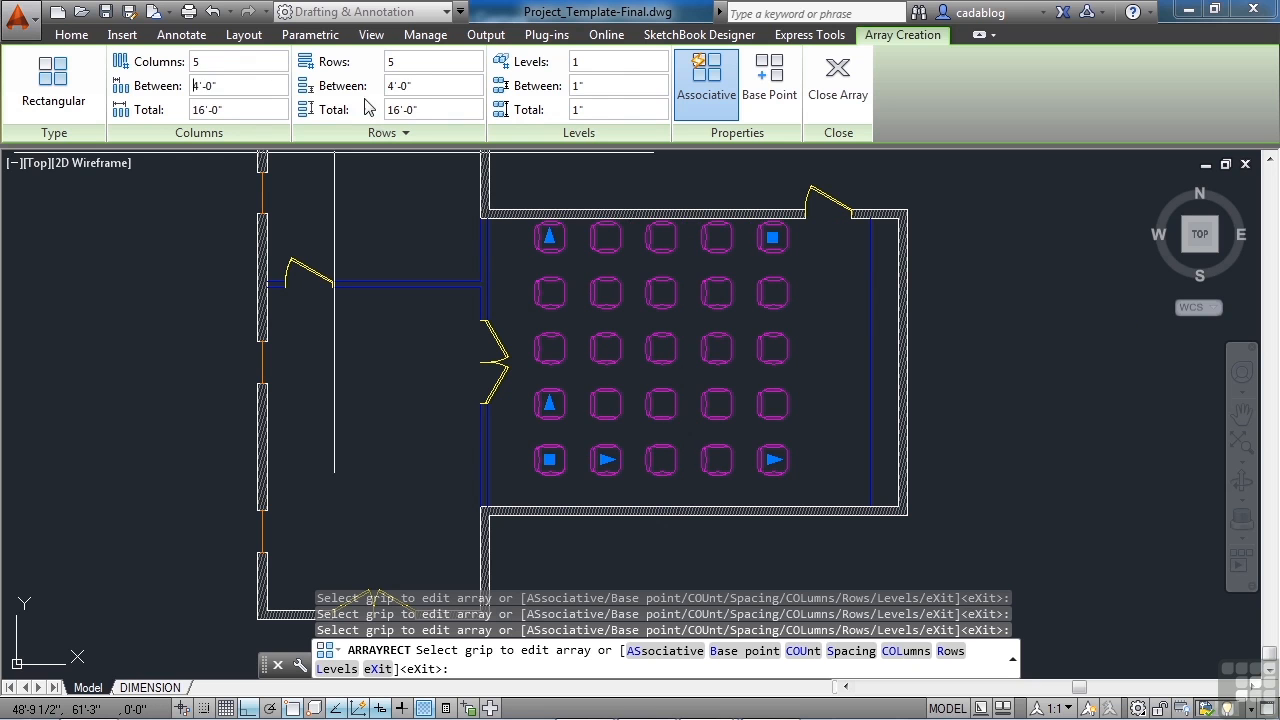
click(425, 85)
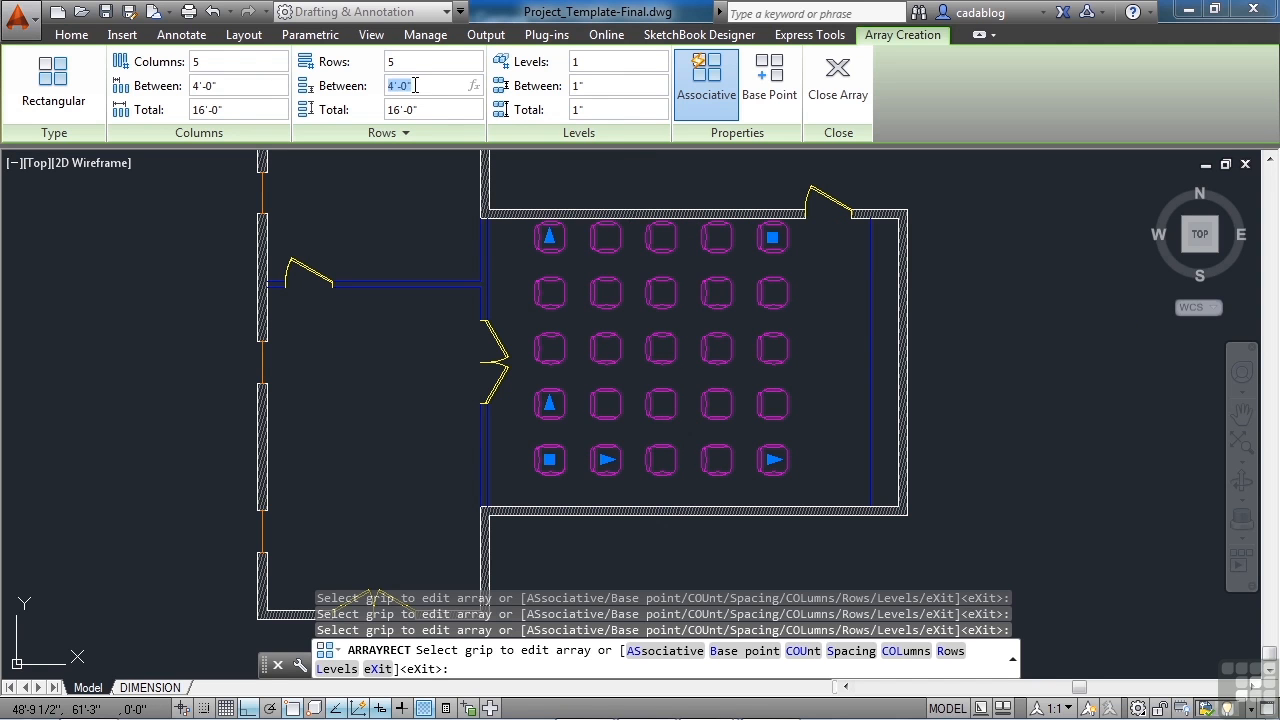
text(3)
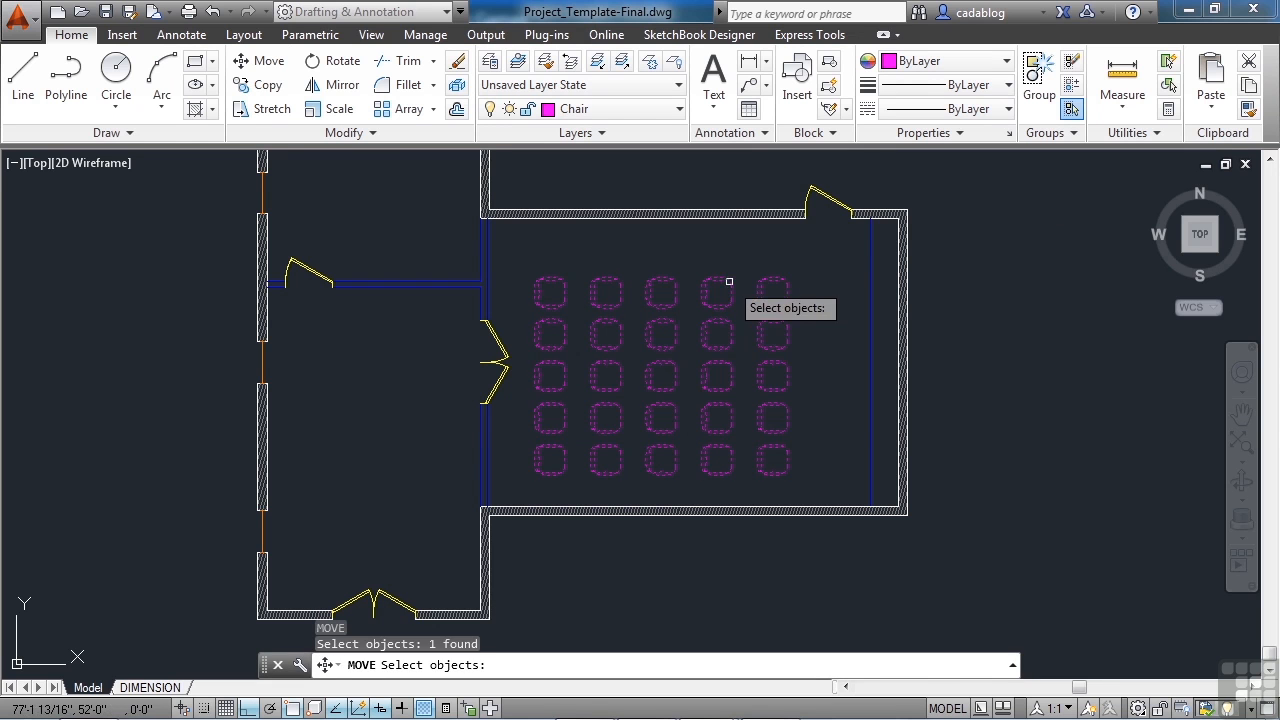
mouse_move(601, 371)
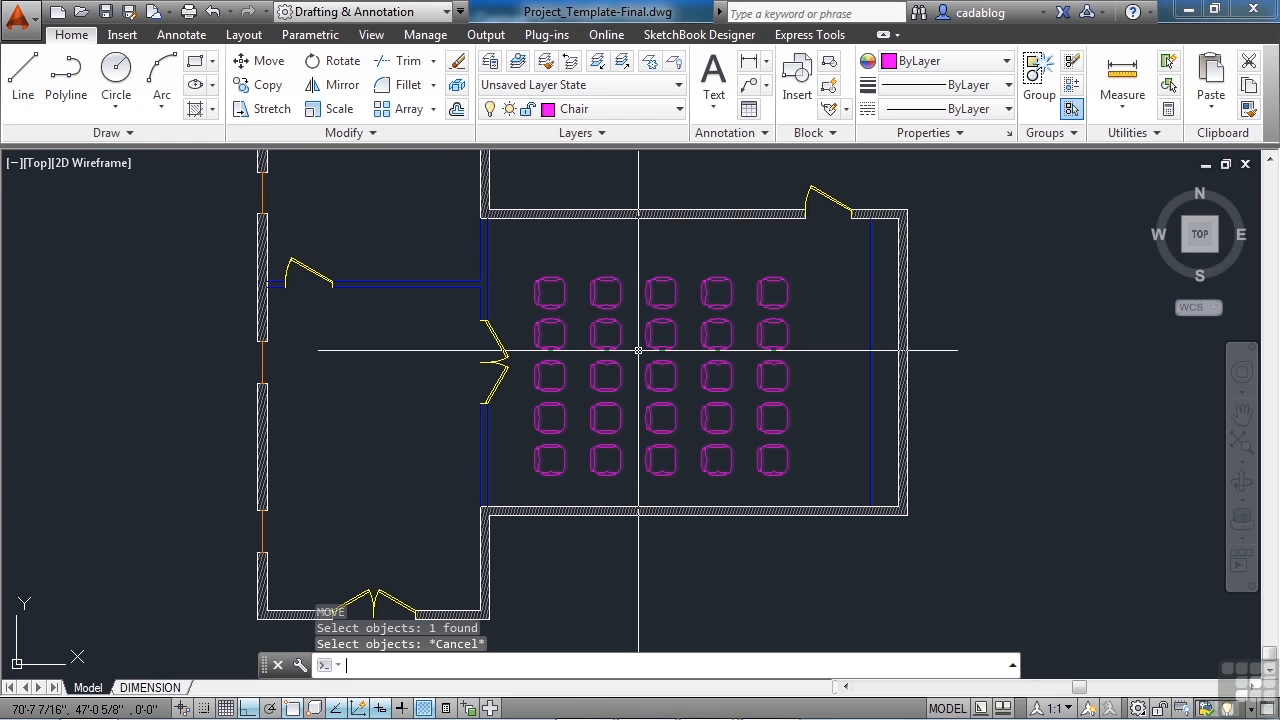
Draw a corner-to-corner guide line, move the grid to its midpoint, then erase it.
text(LINE Specify first point:)
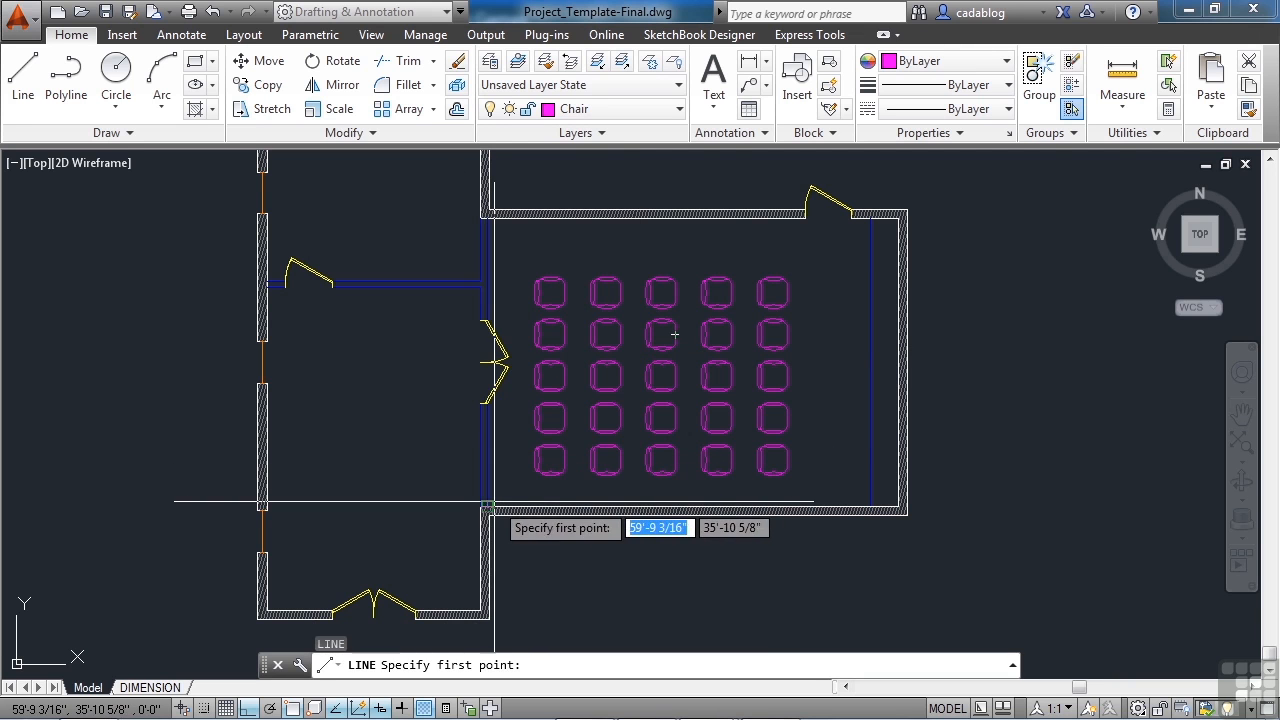
click(650, 377)
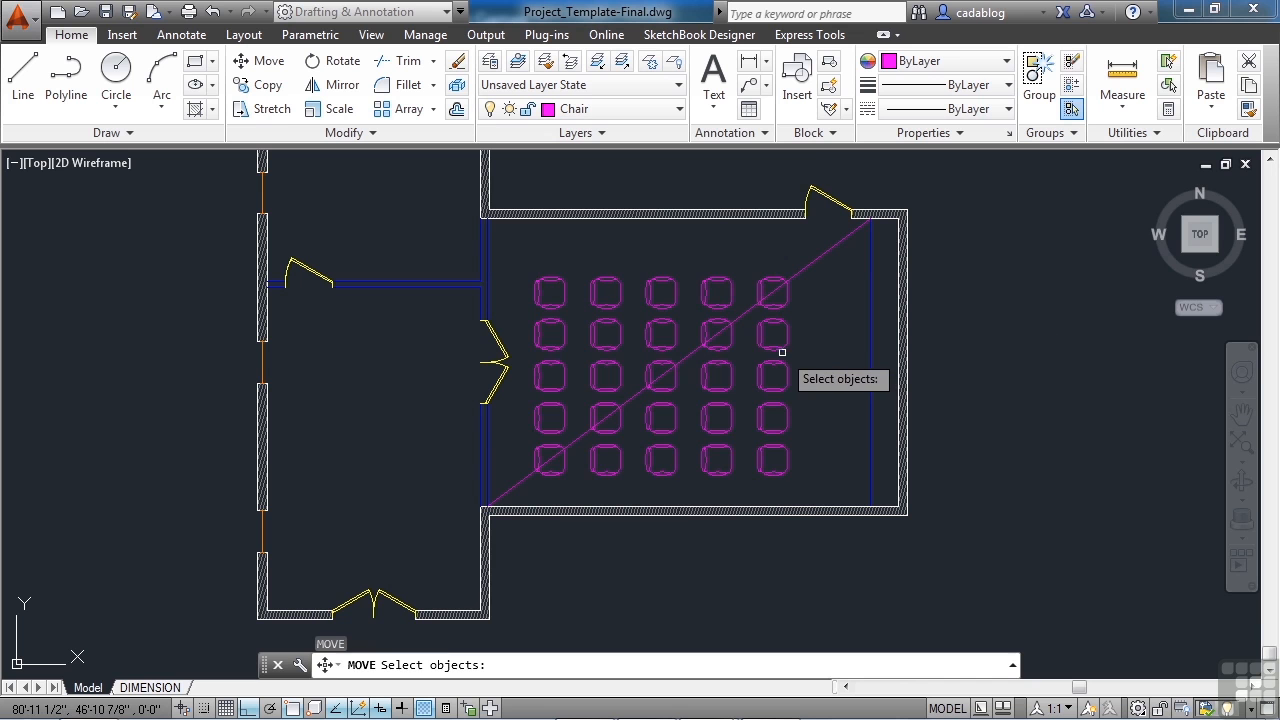
click(815, 355)
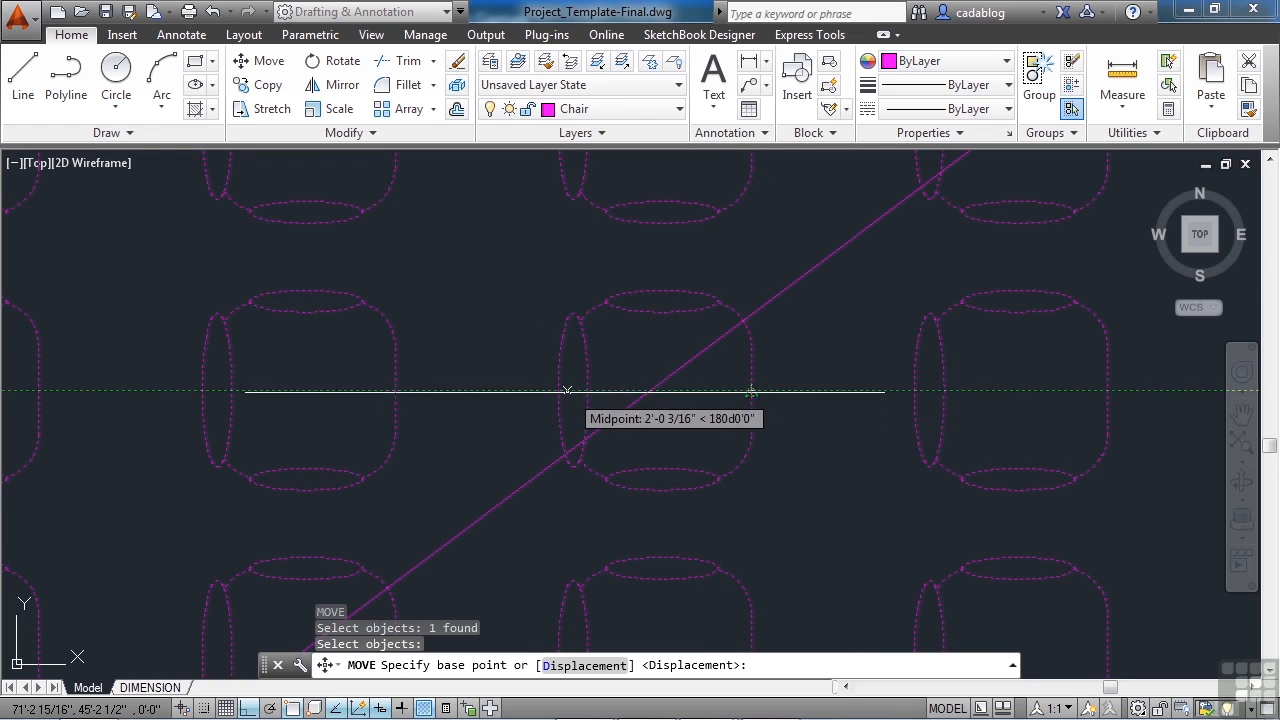
click(565, 390)
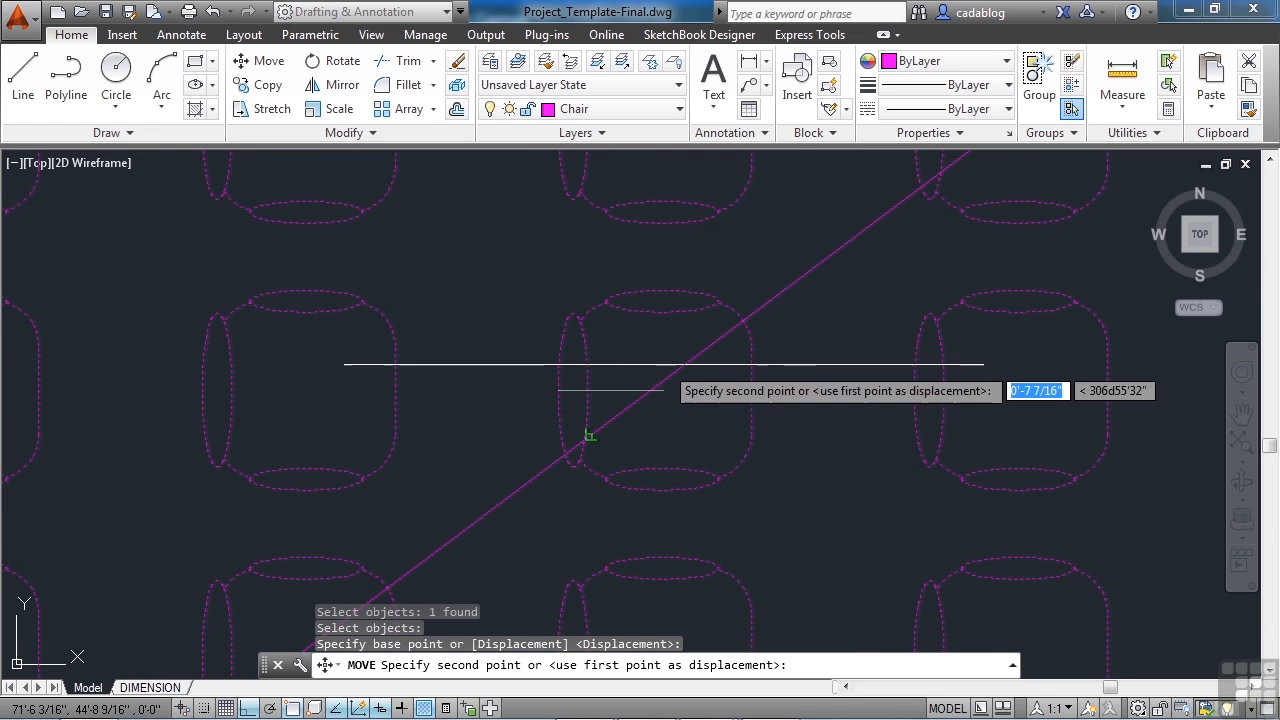
text(mid)
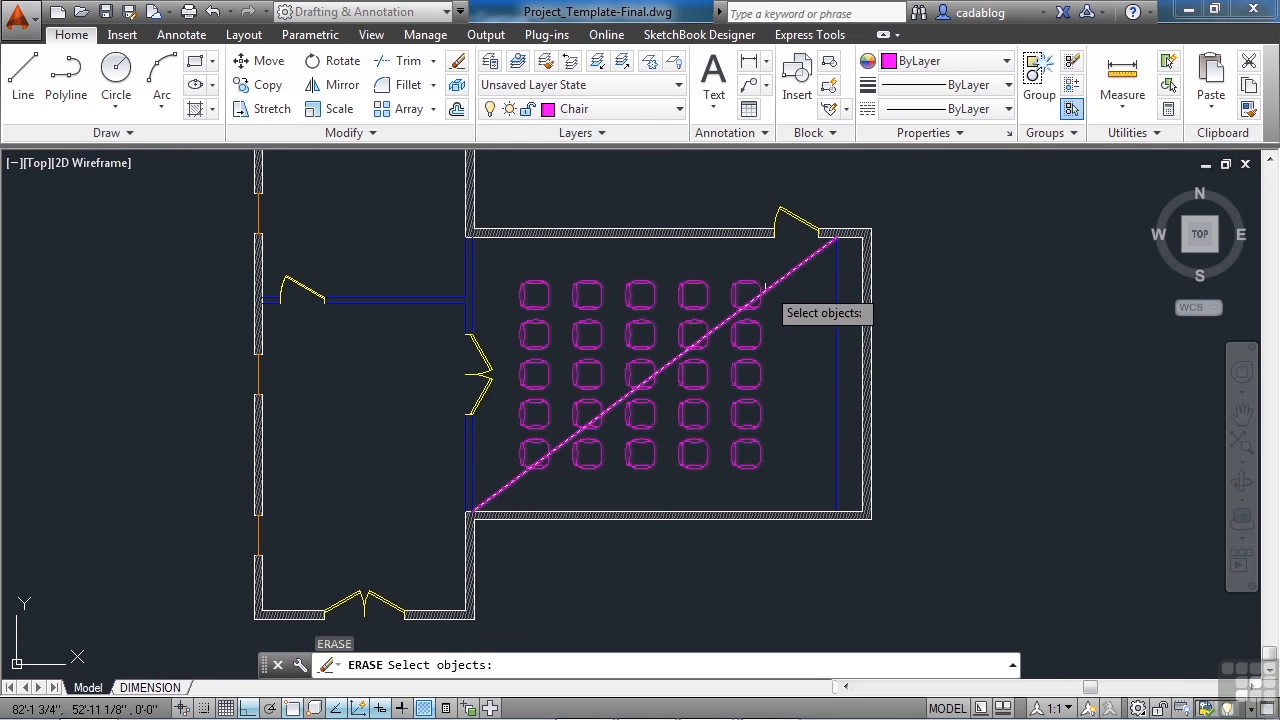
click(687, 330)
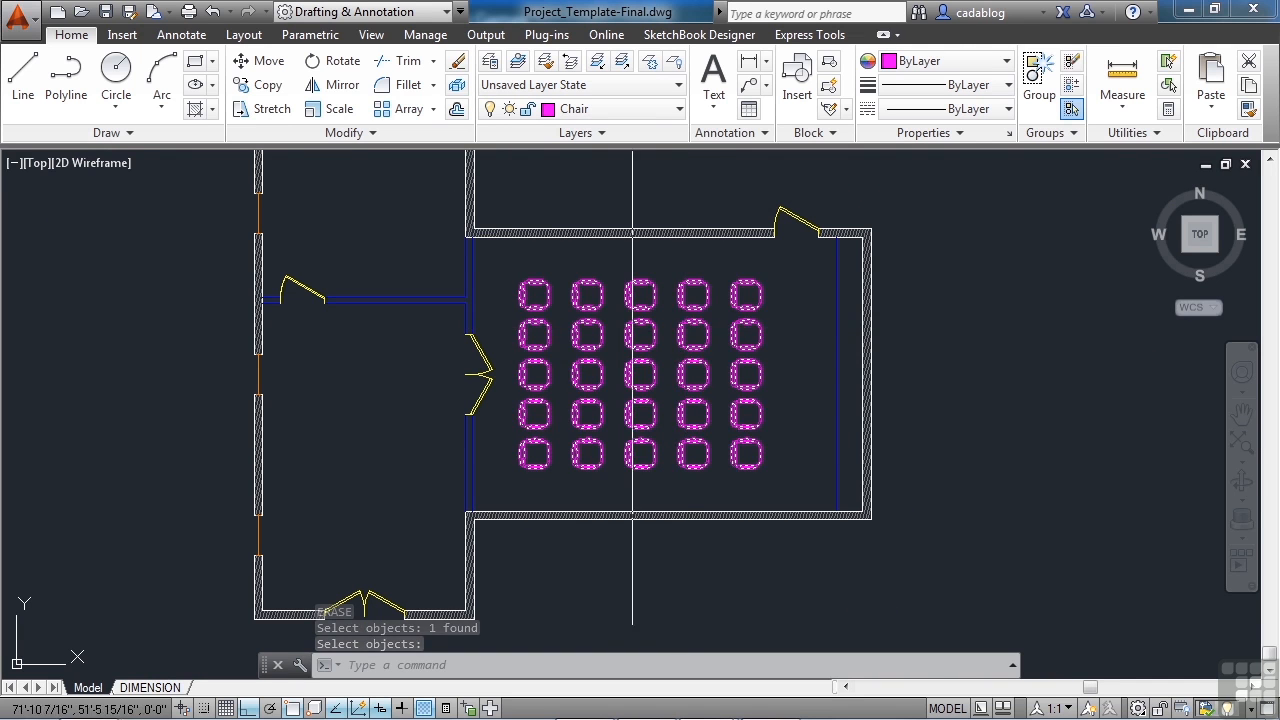
scroll(down, 3)
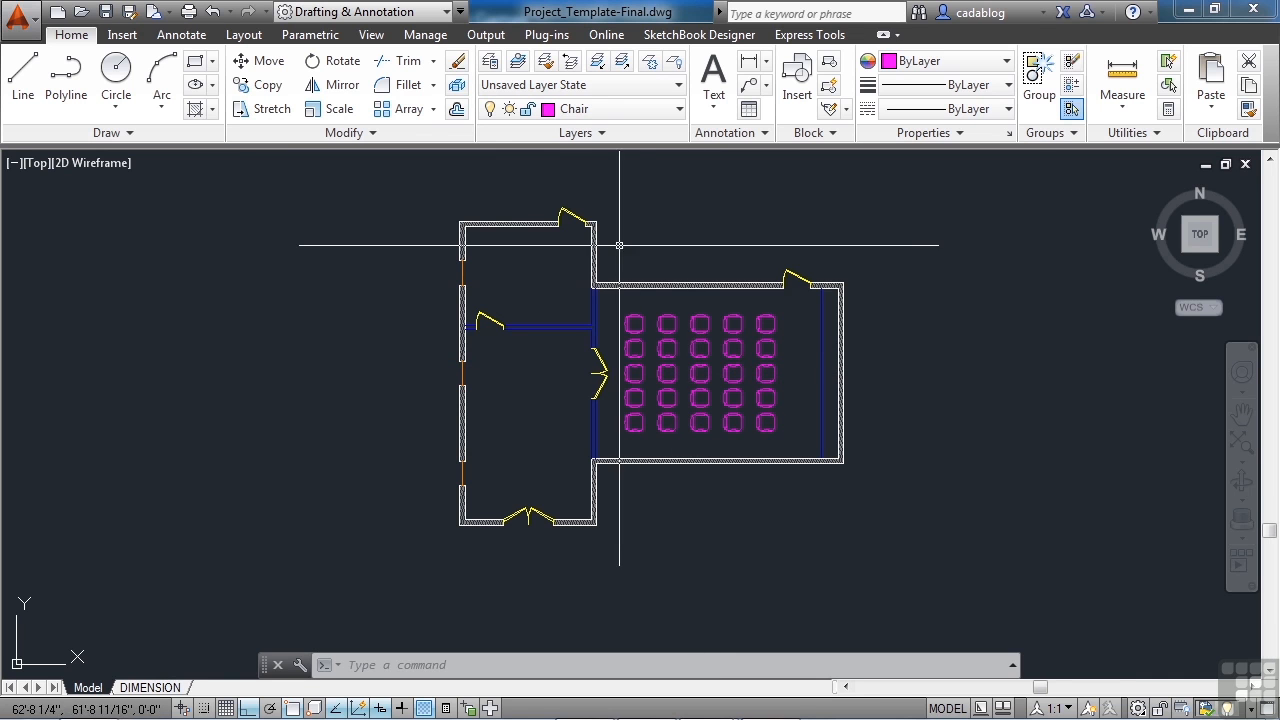
mouse_move(628, 243)
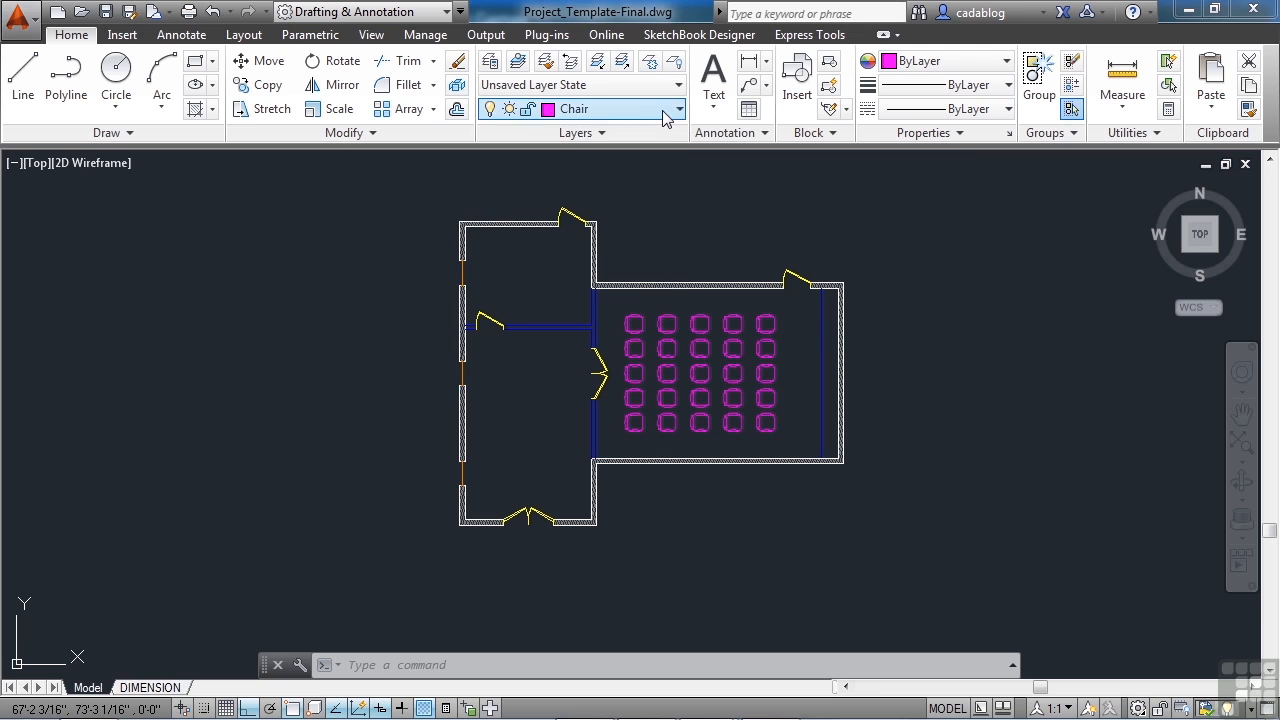
Make Plant the current layer and insert a Plant-Big Leaf block below the building.
click(676, 109)
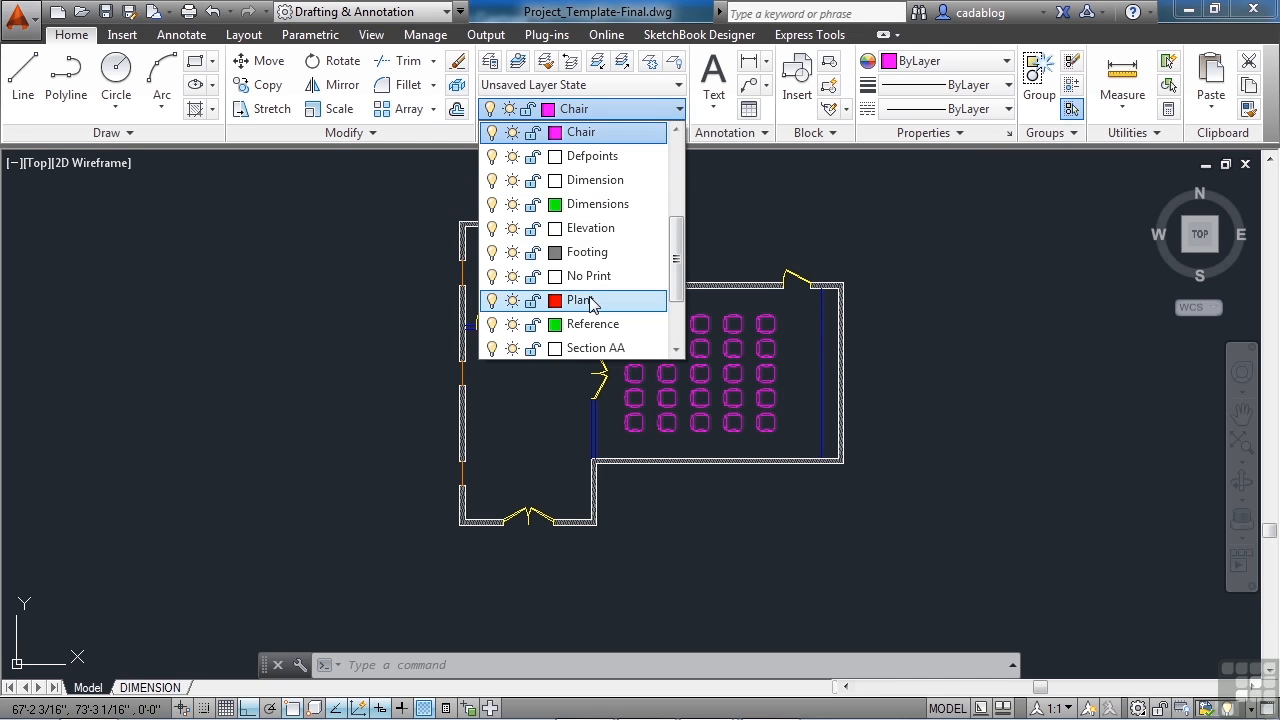
click(581, 300)
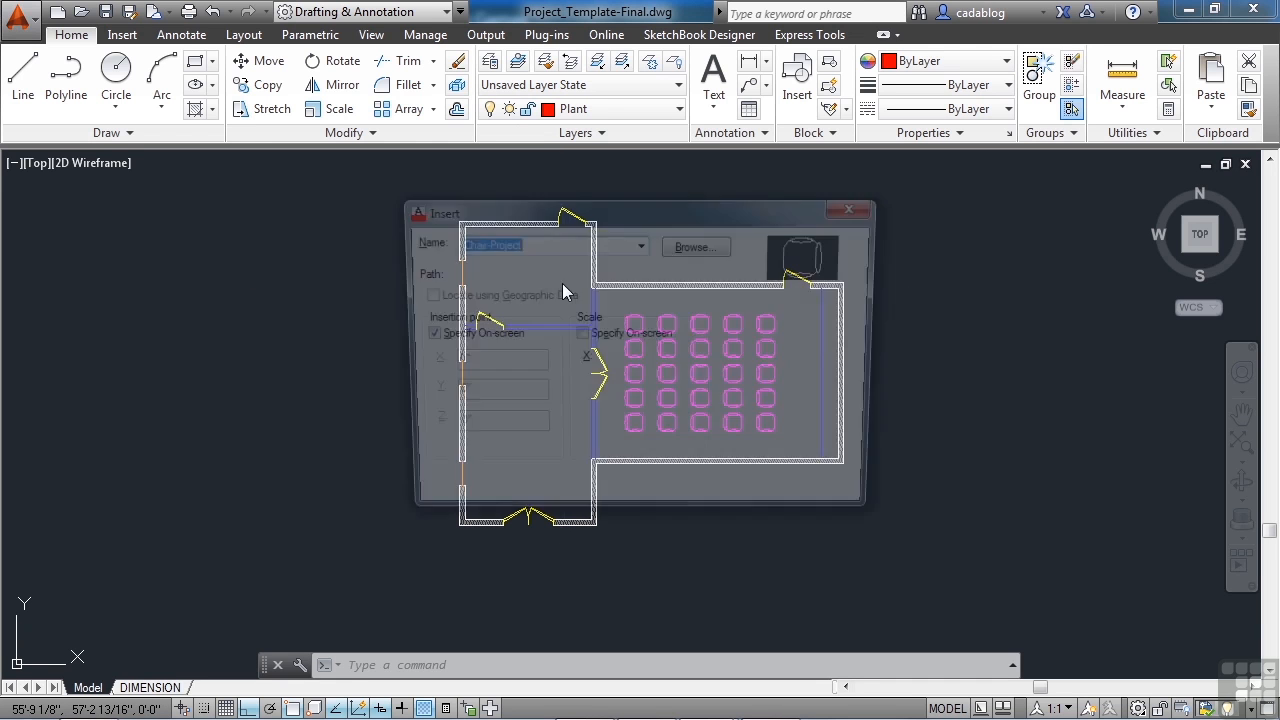
click(640, 242)
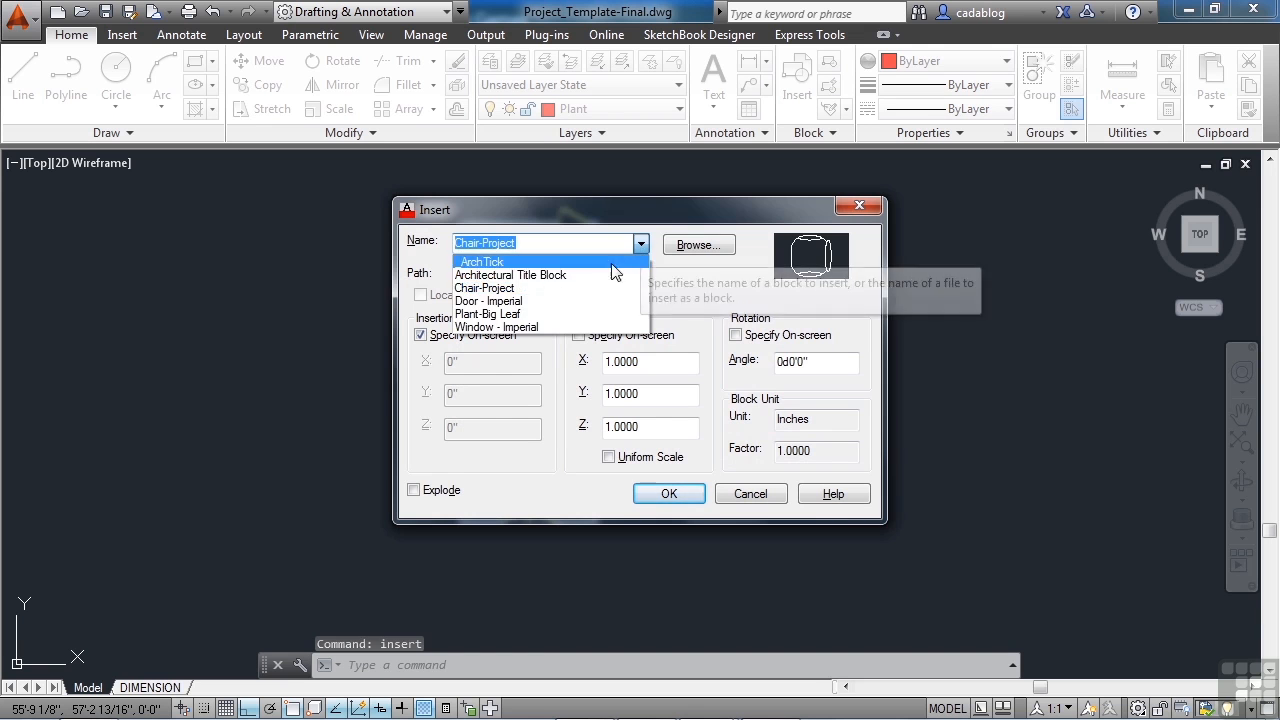
click(487, 314)
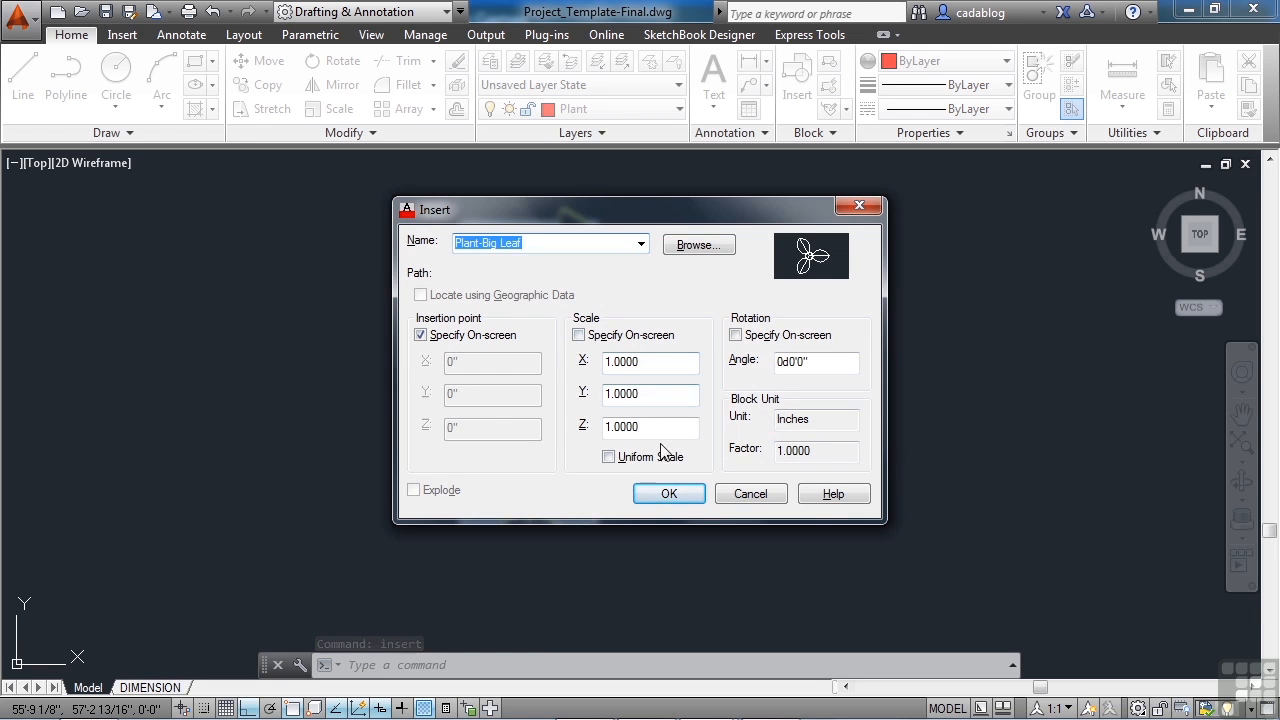
click(668, 493)
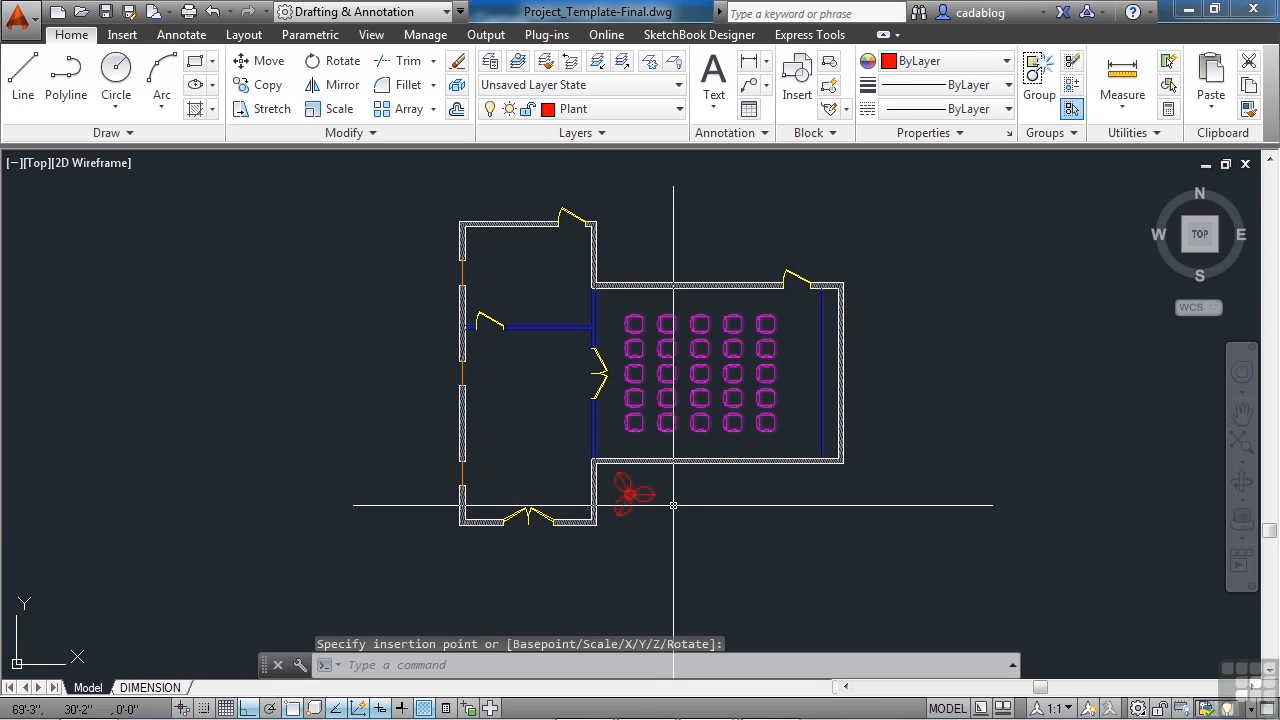
text(CP)
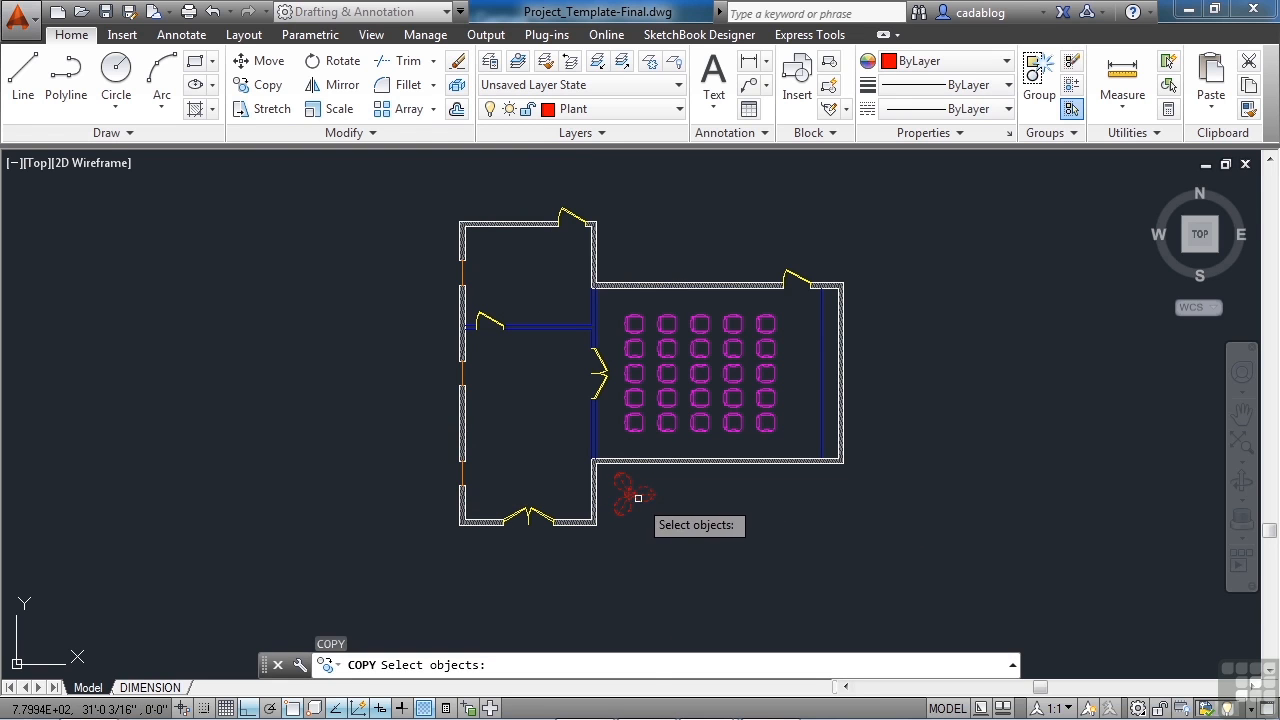
Copy the plant block to multiple locations around the building.
click(635, 497)
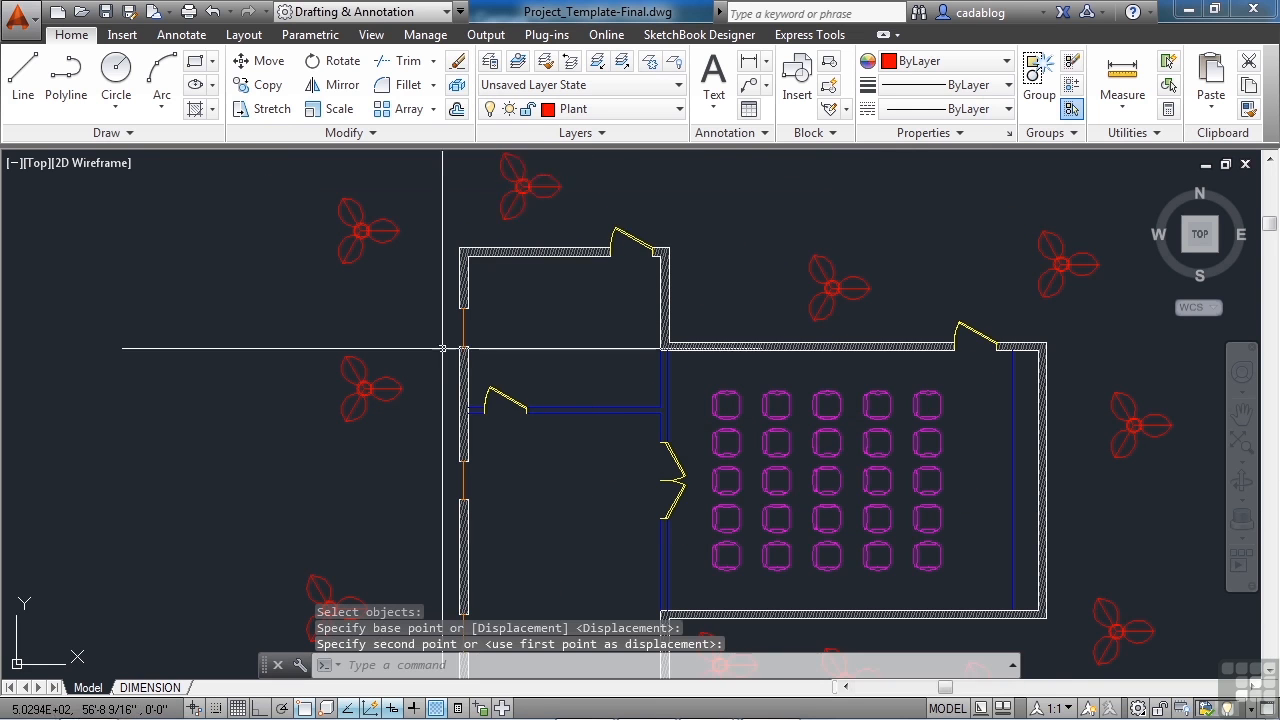
scroll(down, 3)
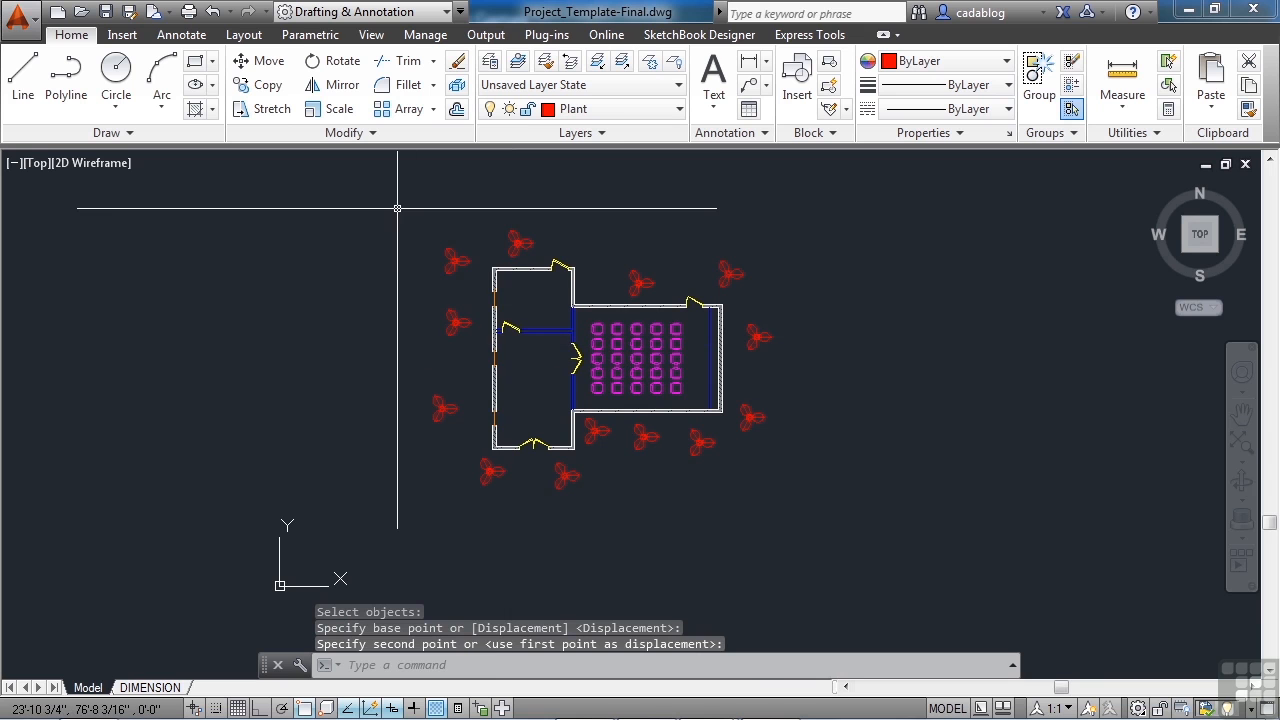